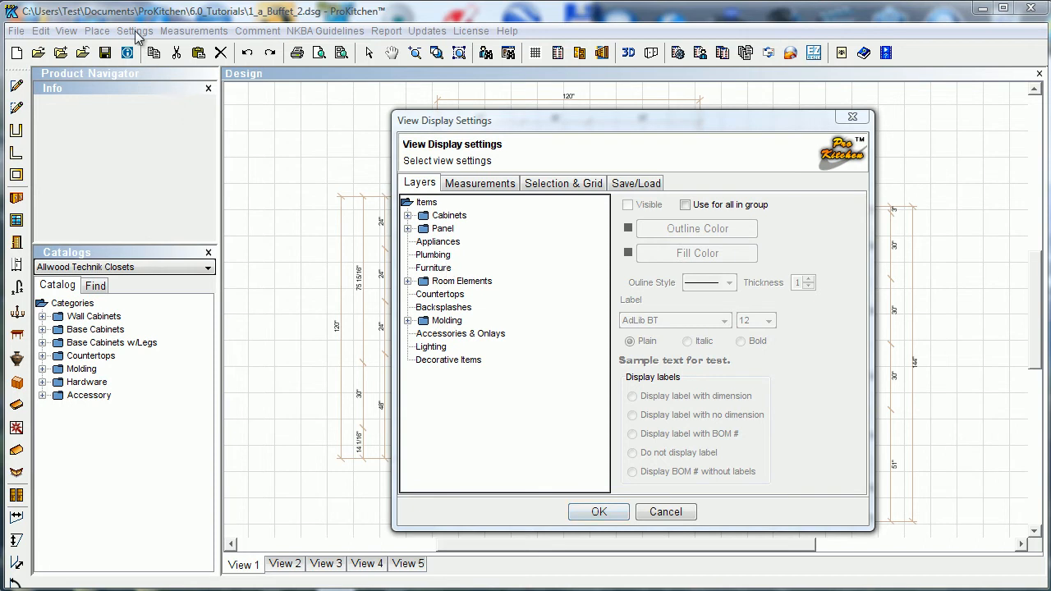
pyautogui.moveTo(580, 253)
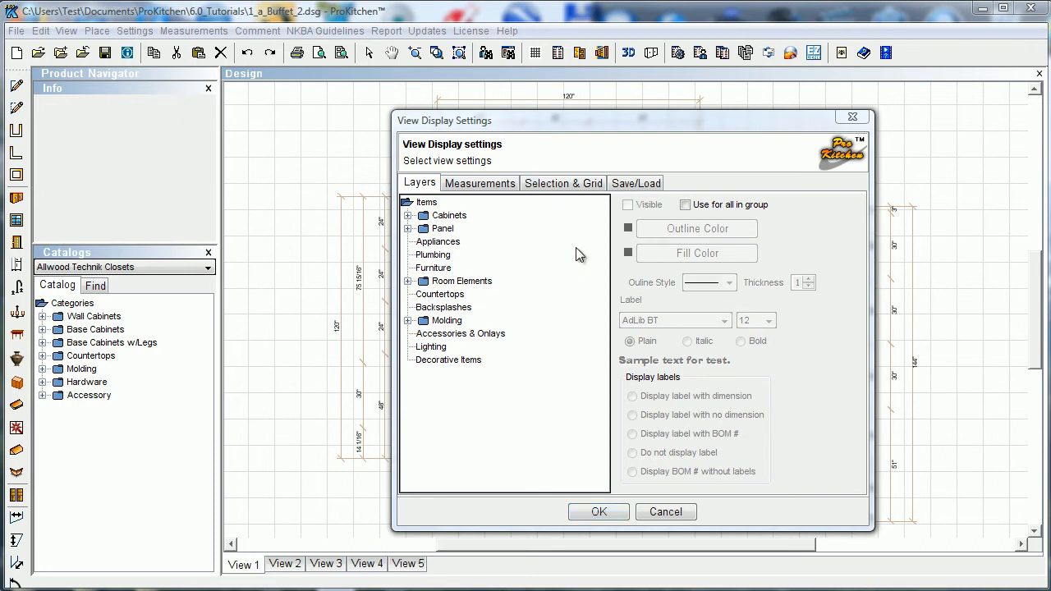
pyautogui.moveTo(585, 338)
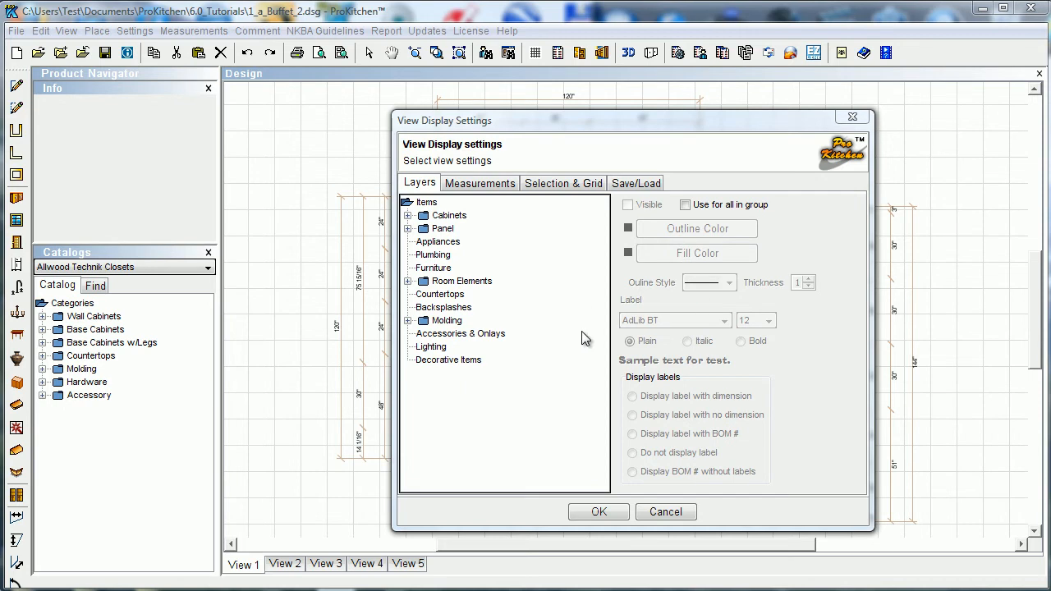
pyautogui.moveTo(439, 236)
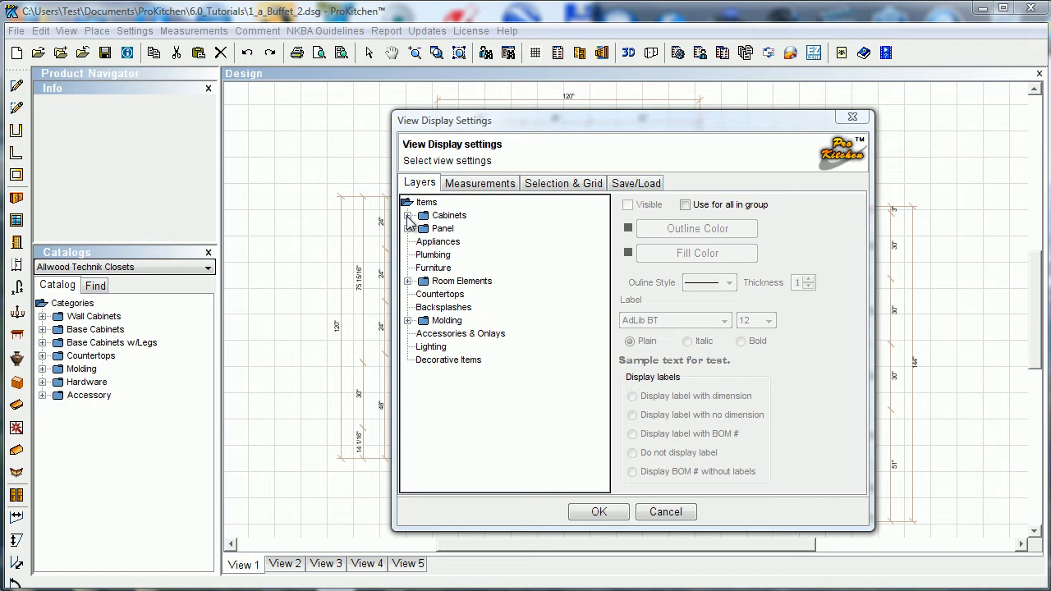
pyautogui.moveTo(464, 178)
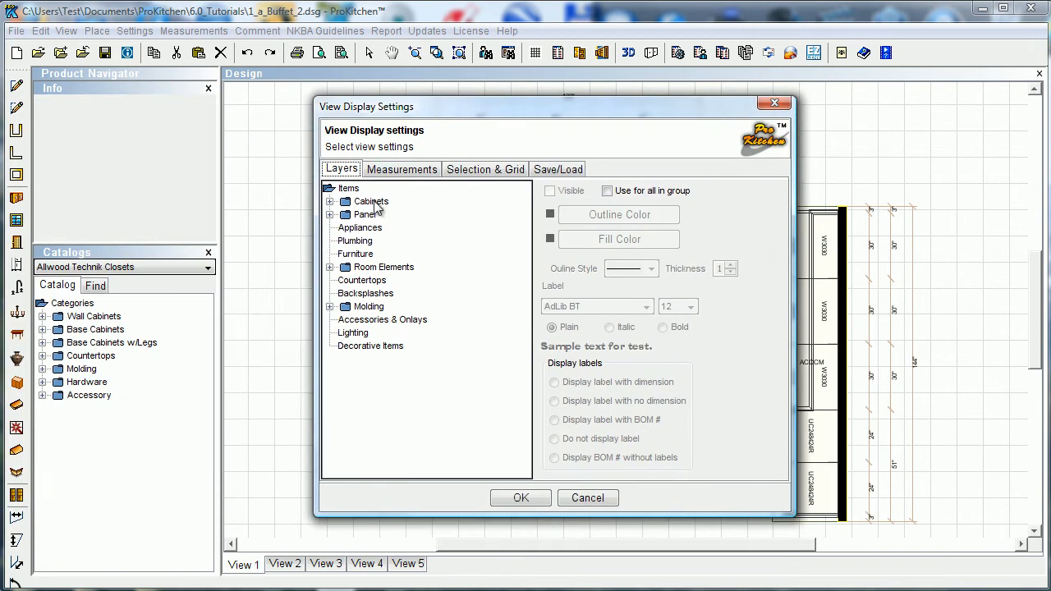
# Select the Cabinets > Base layer and toggle its visibility off and back on
pyautogui.click(330, 201)
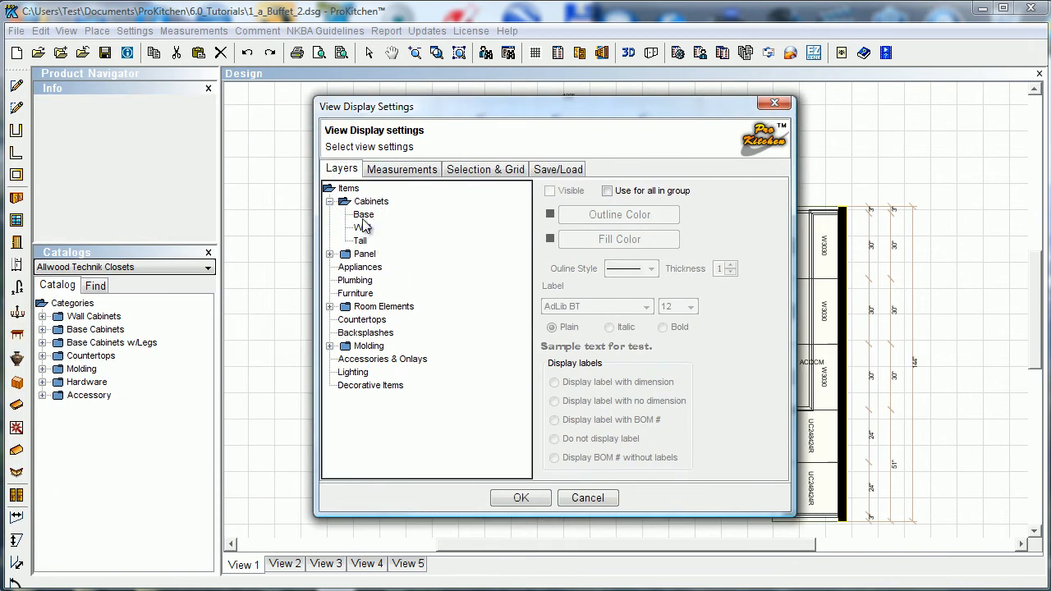
pyautogui.click(364, 215)
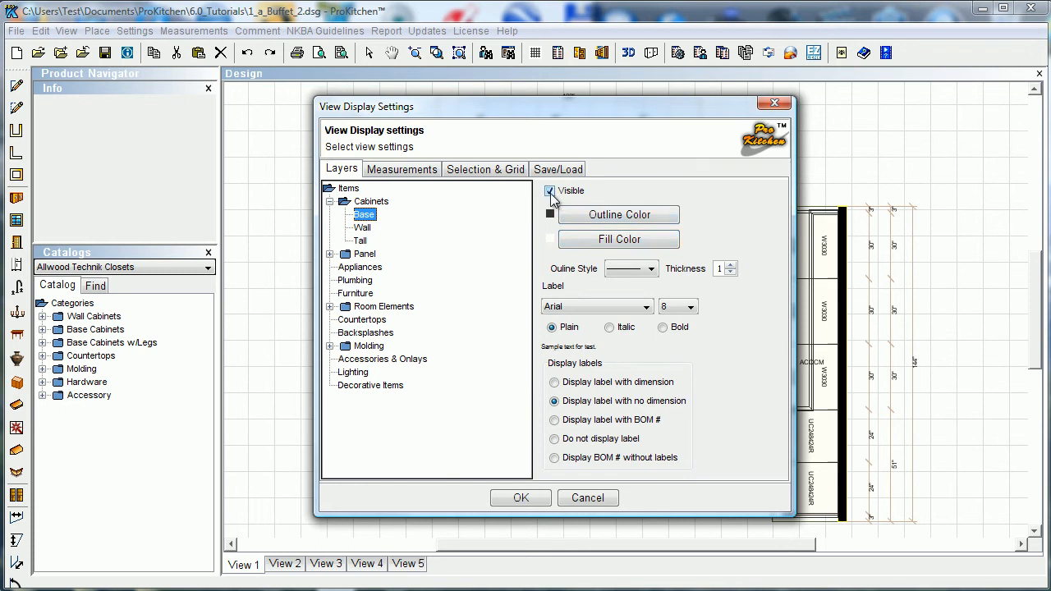
pyautogui.click(551, 190)
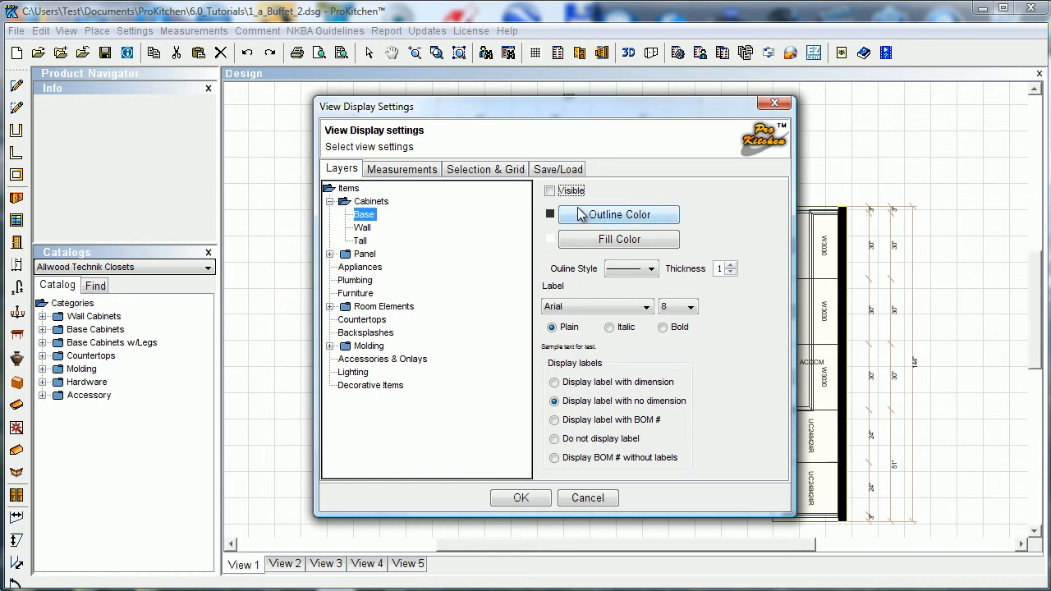
pyautogui.click(550, 191)
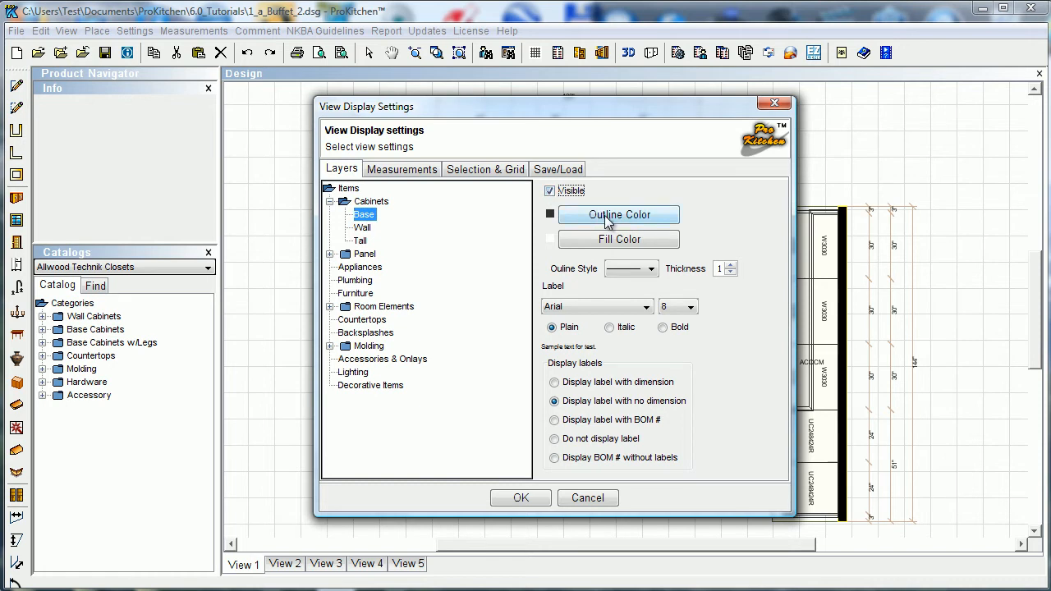
# Set the Base cabinets outline colour to red and fill colour to yellow
pyautogui.click(619, 214)
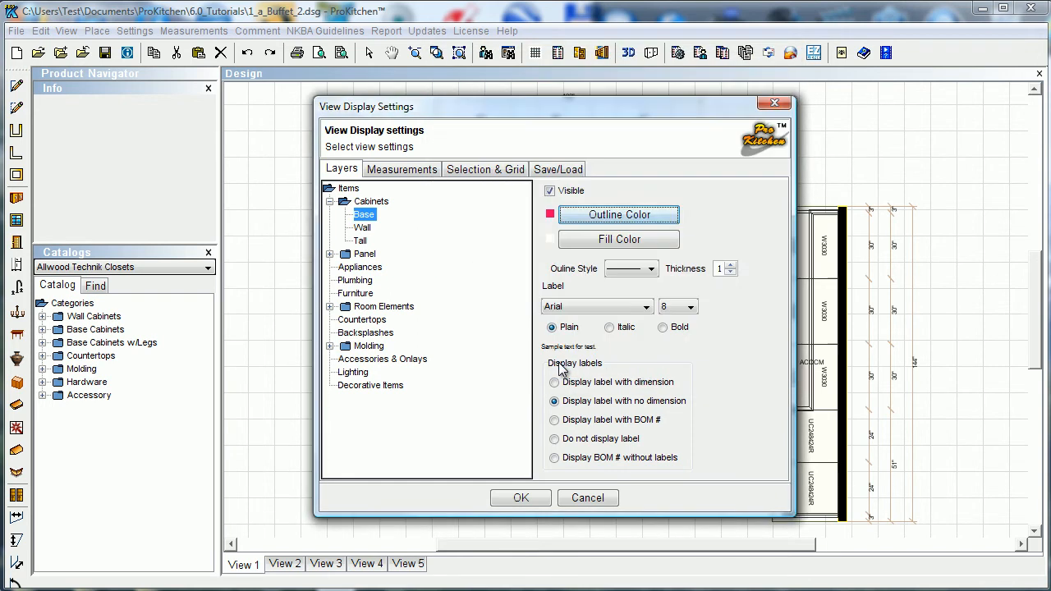
pyautogui.click(619, 239)
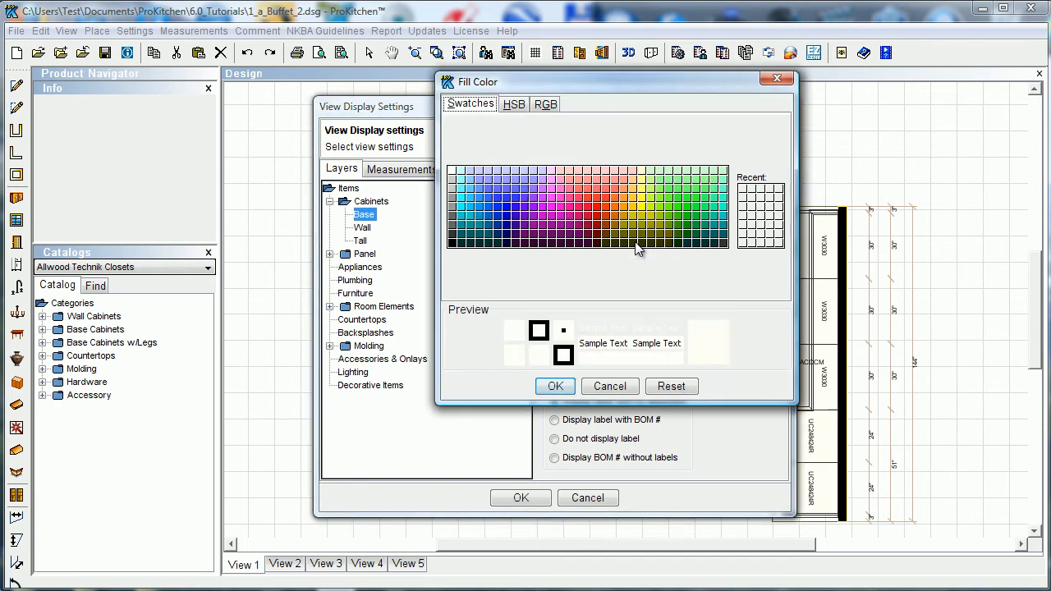
pyautogui.click(611, 386)
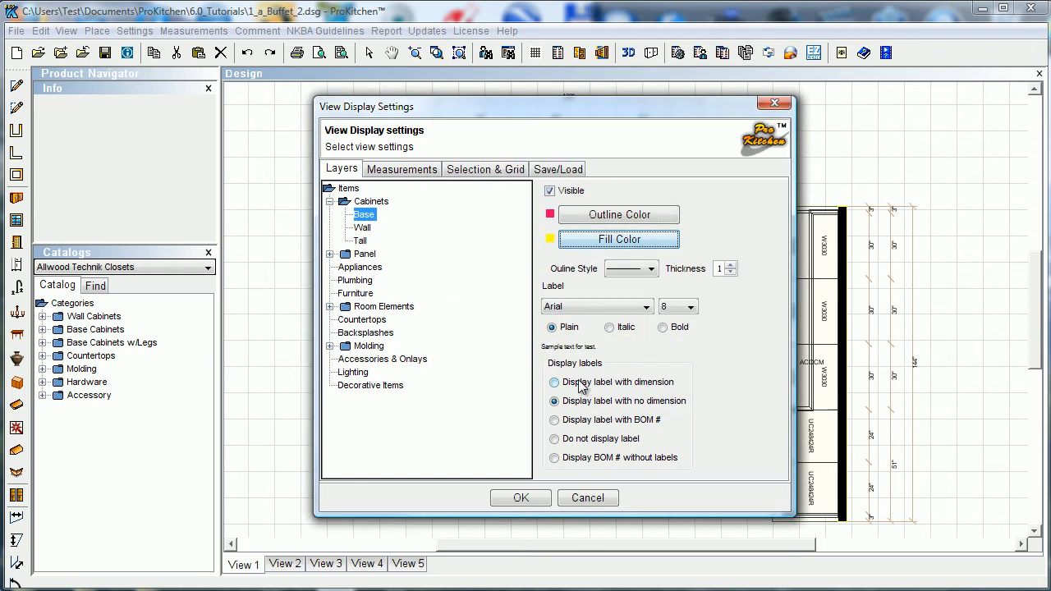
pyautogui.click(655, 269)
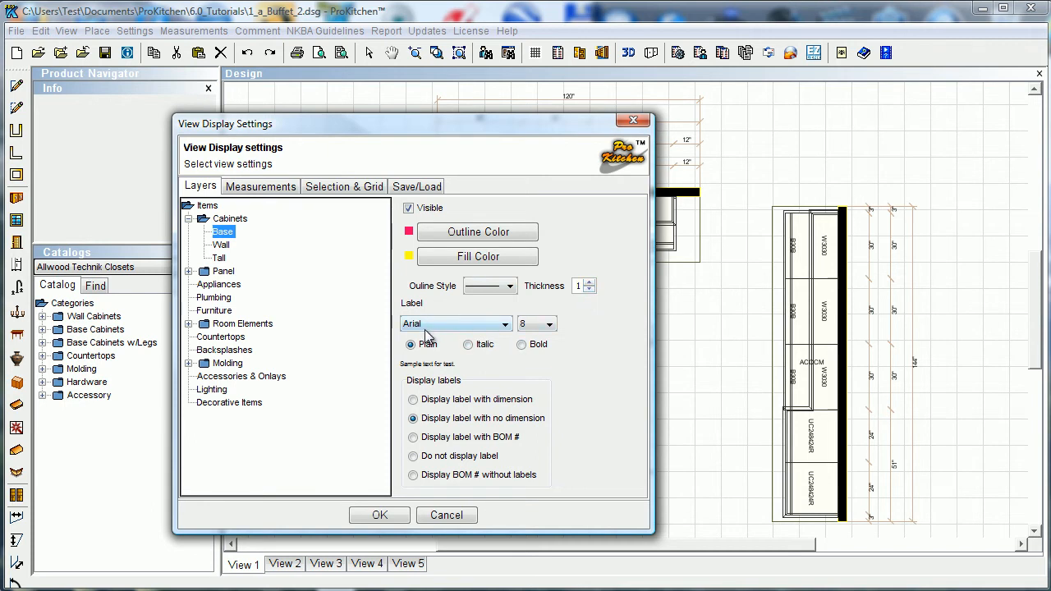
pyautogui.click(506, 324)
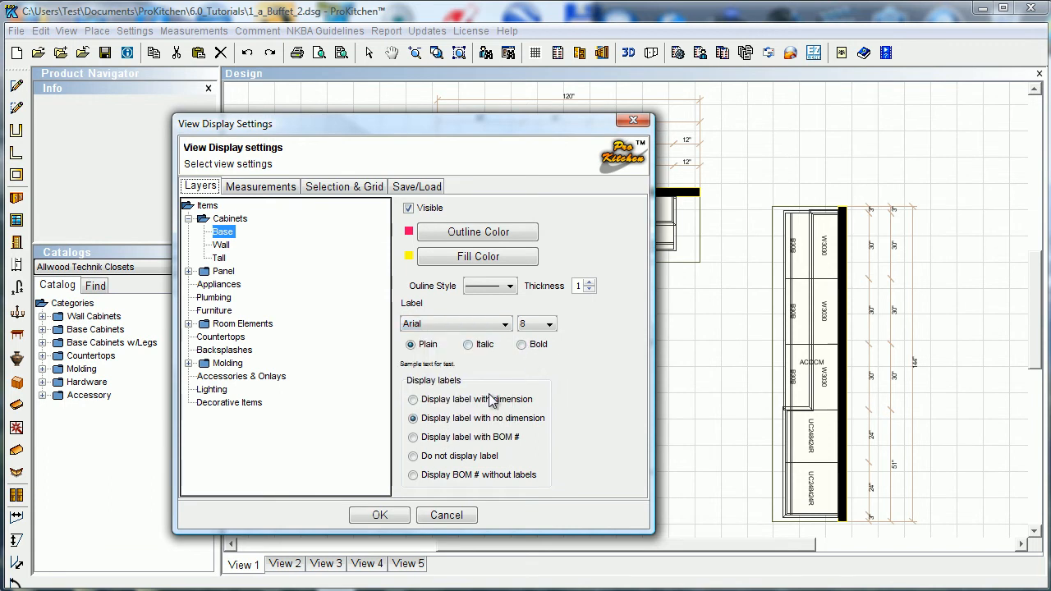
pyautogui.click(414, 400)
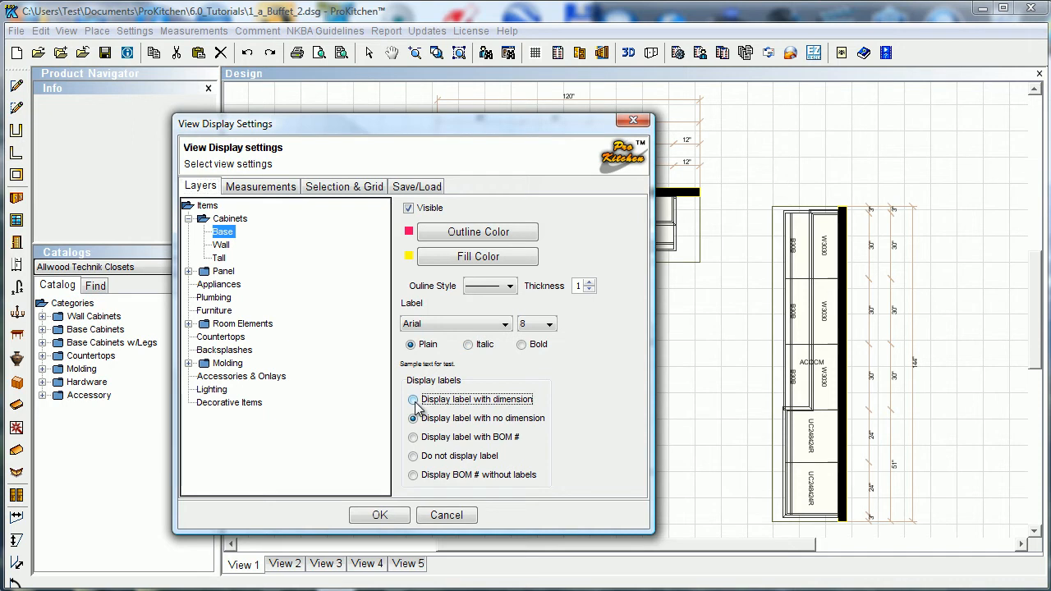
pyautogui.click(413, 399)
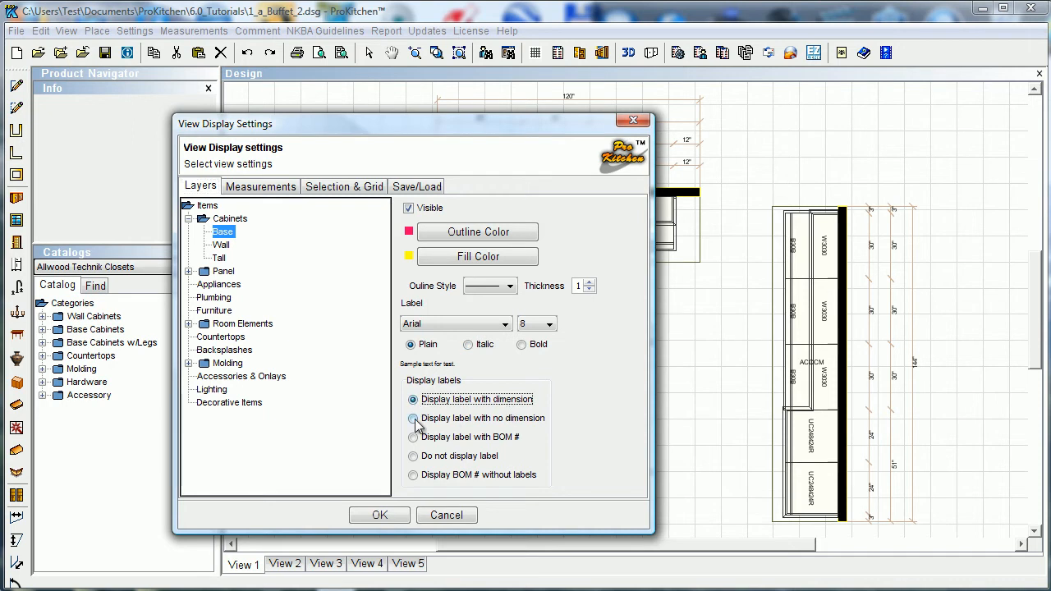
pyautogui.click(413, 418)
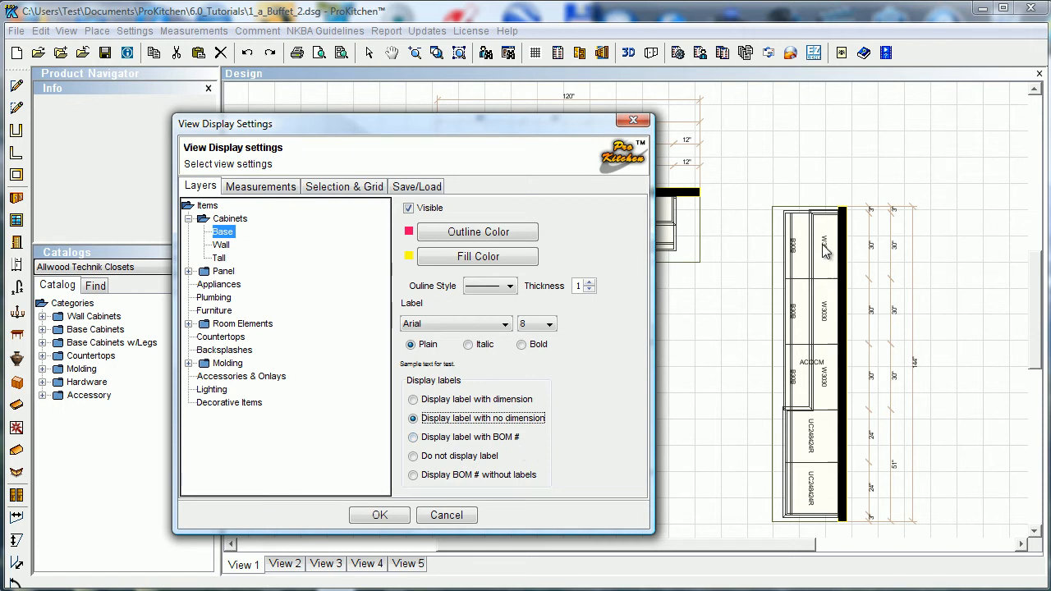
pyautogui.moveTo(829, 262)
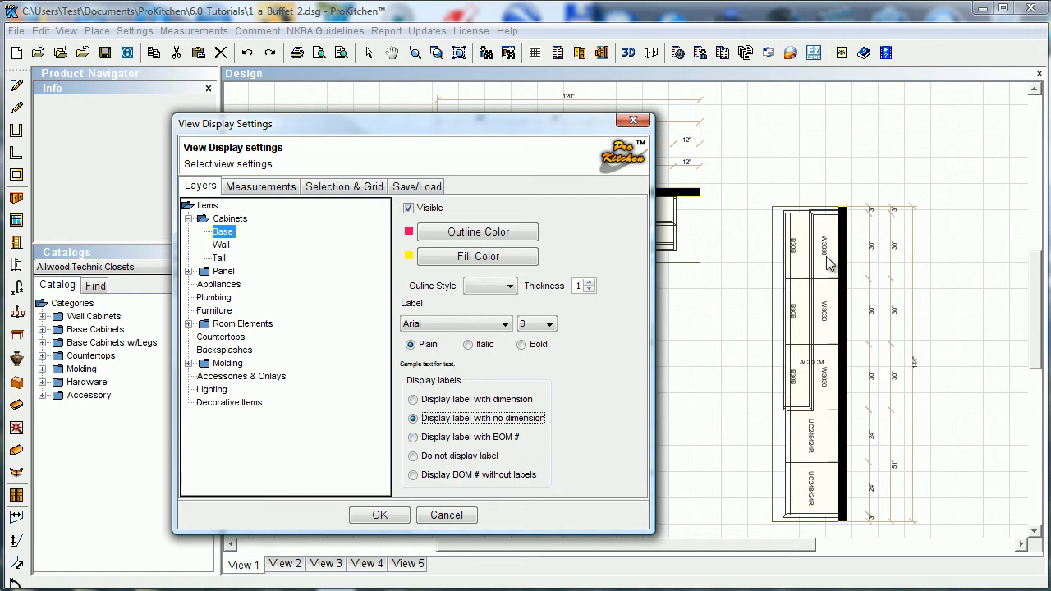
pyautogui.moveTo(825, 271)
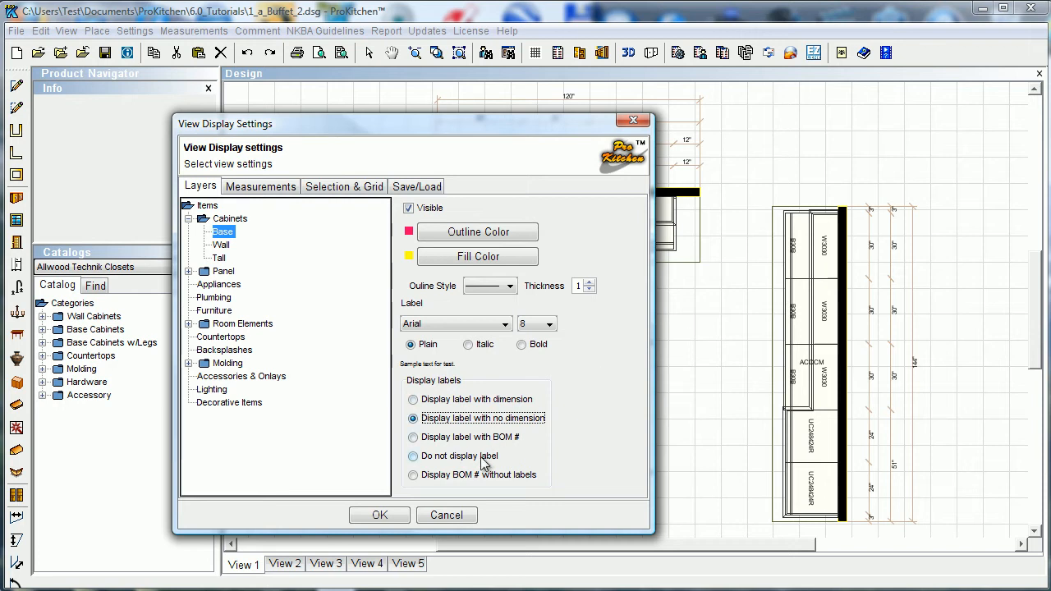
pyautogui.click(413, 456)
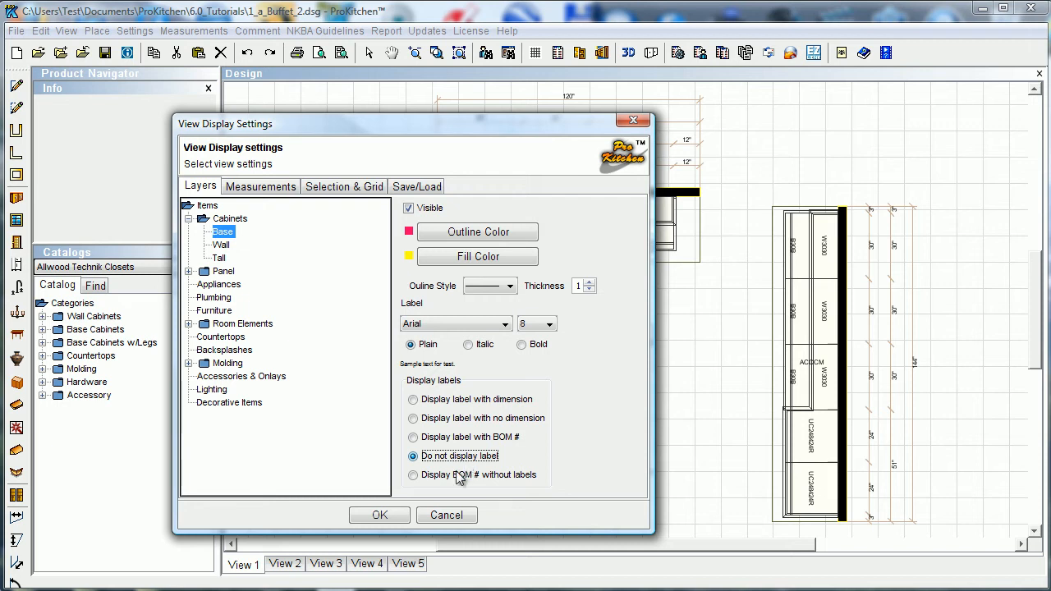
pyautogui.click(413, 474)
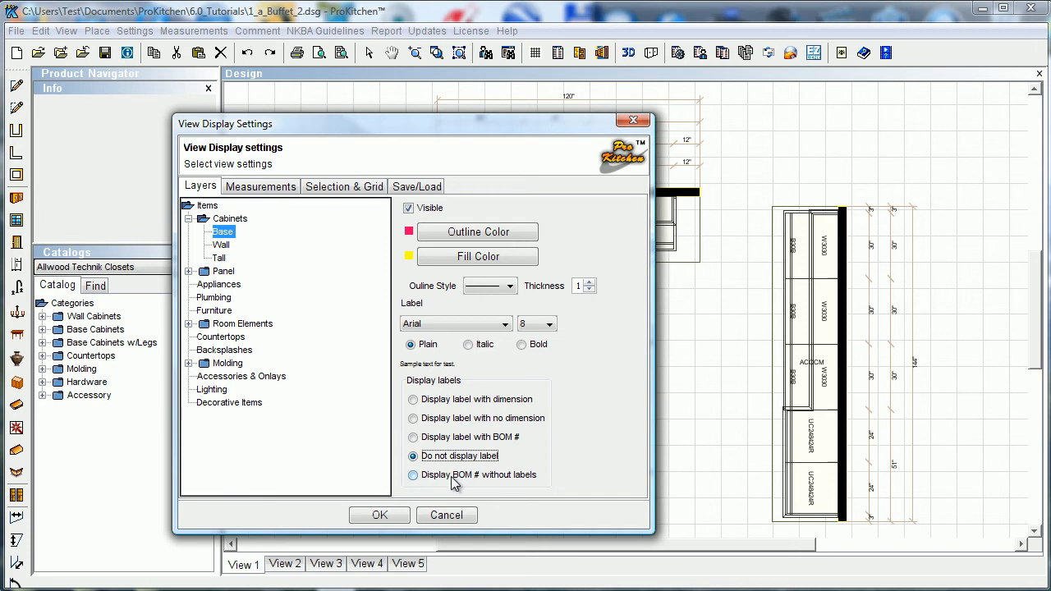
pyautogui.moveTo(506, 482)
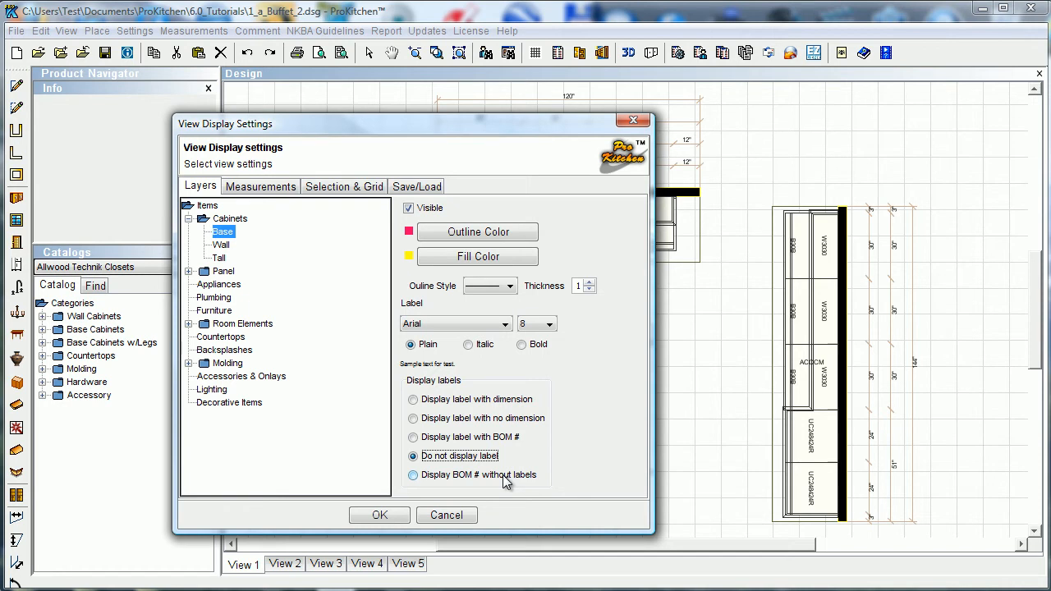
pyautogui.click(413, 418)
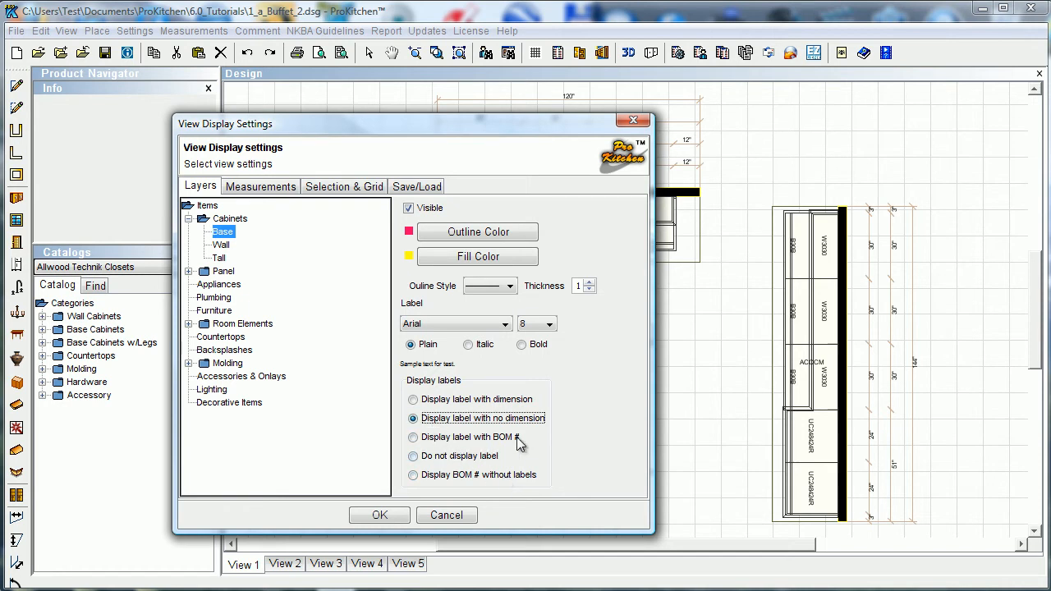
pyautogui.moveTo(514, 427)
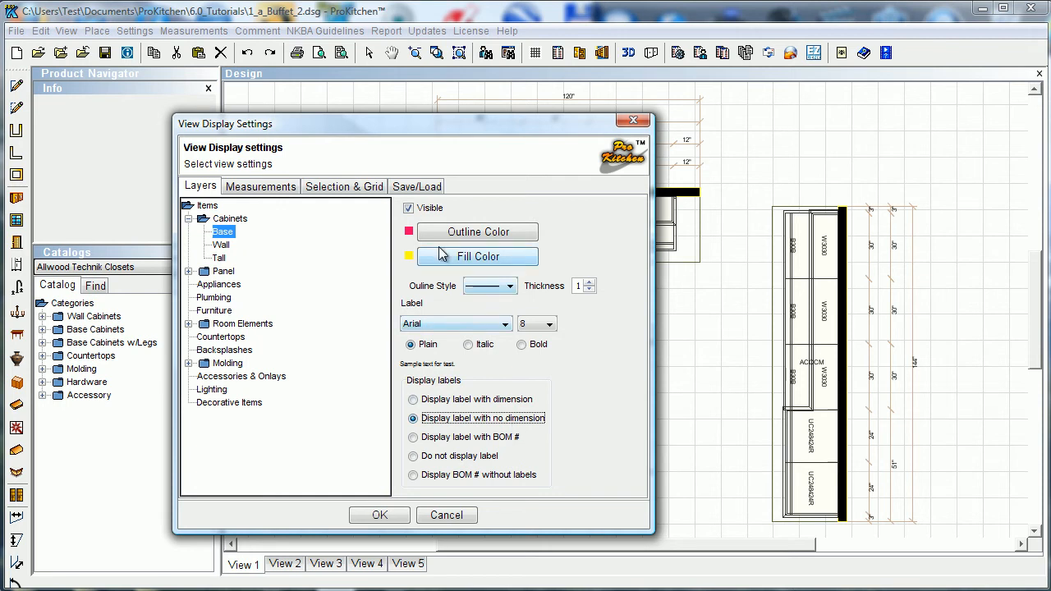
pyautogui.moveTo(380, 515)
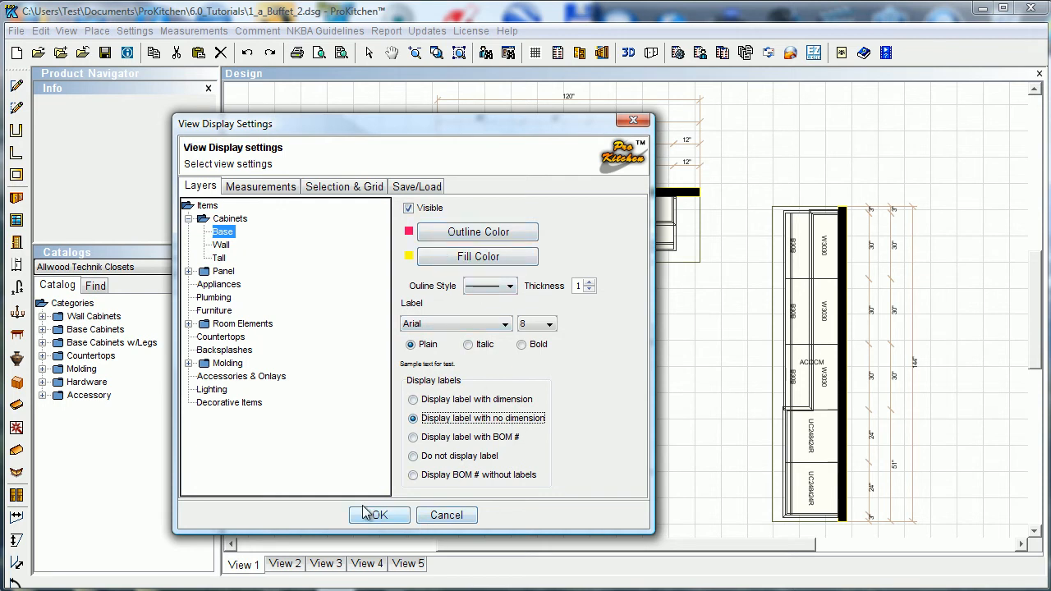
# Confirm View Display Settings so base cabinets show yellow with red outlines
pyautogui.click(374, 515)
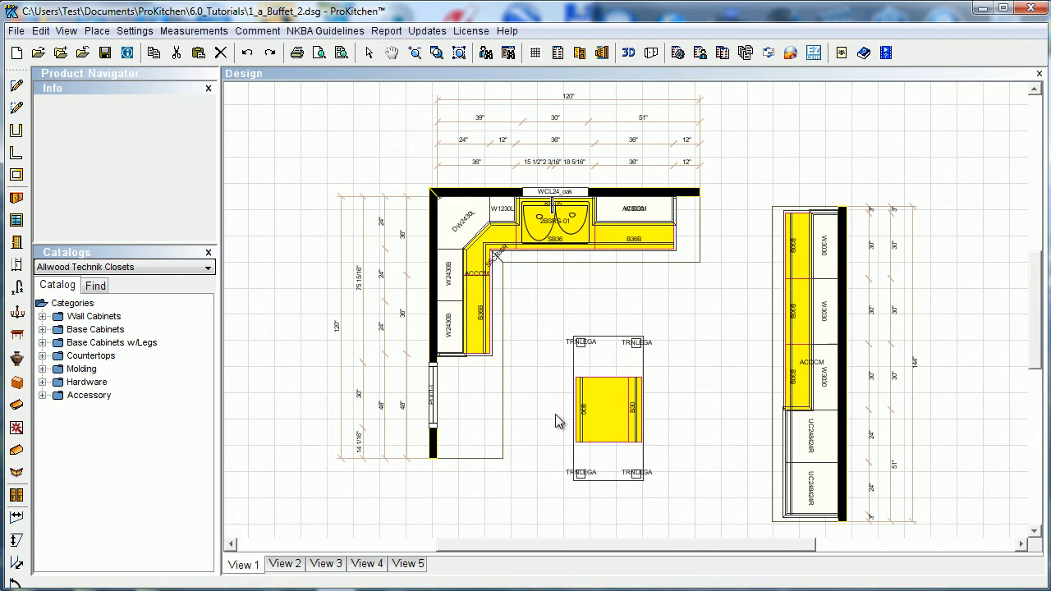
pyautogui.moveTo(755, 451)
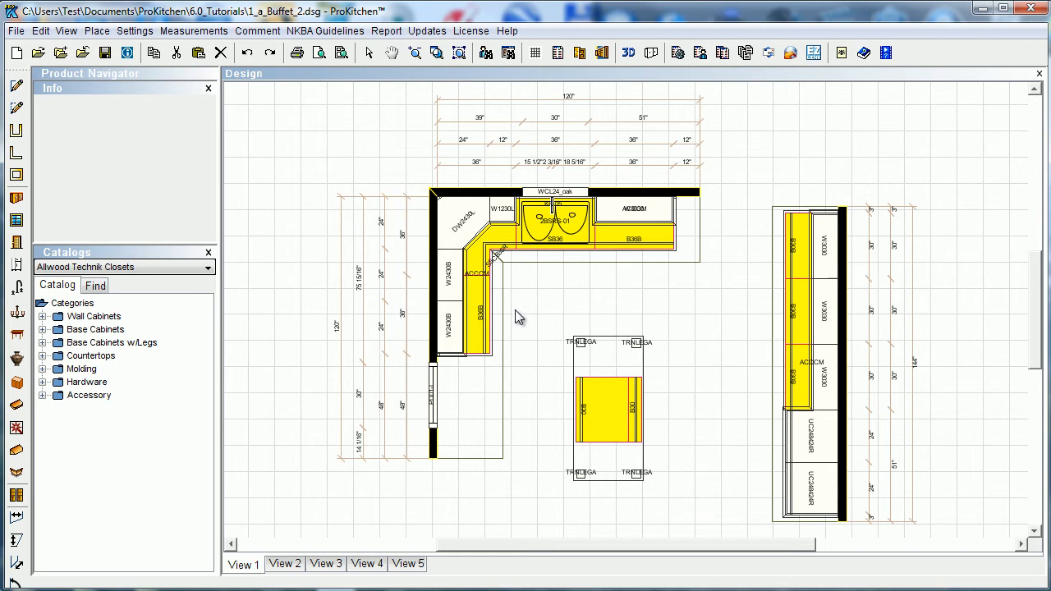
pyautogui.moveTo(711, 308)
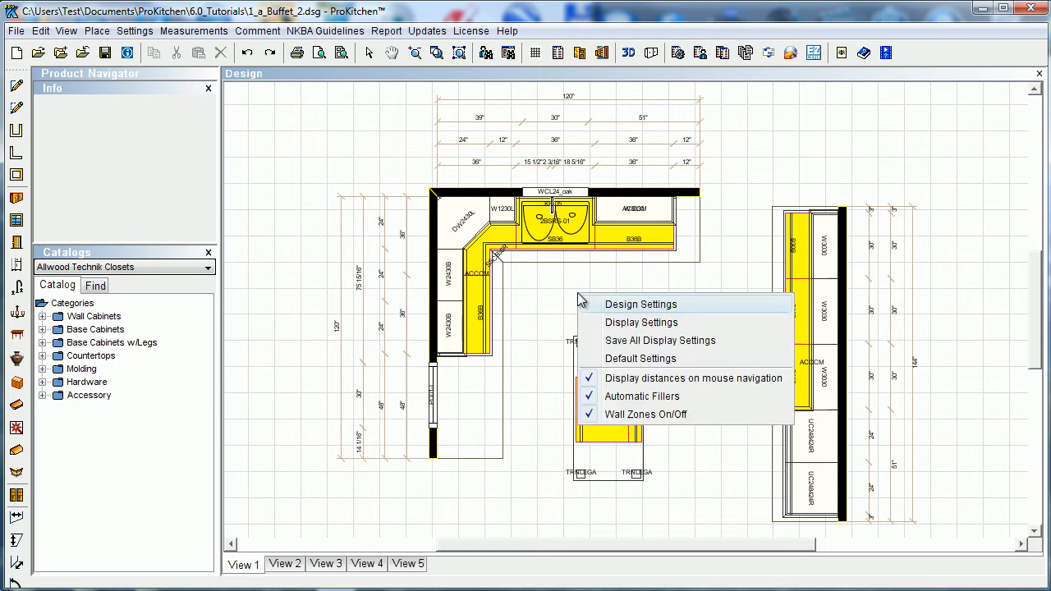
pyautogui.moveTo(641, 322)
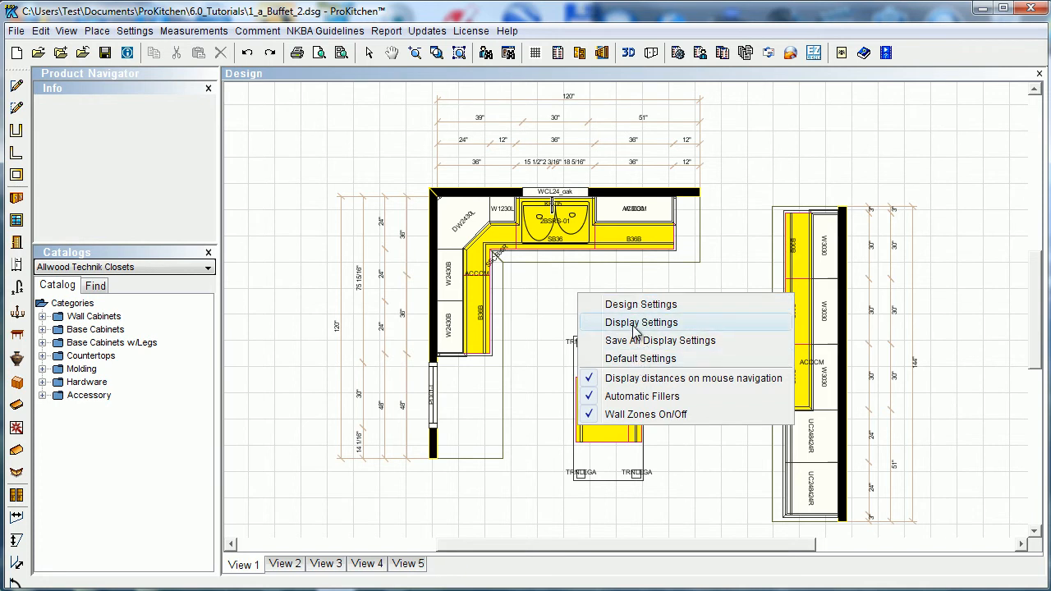
# Reopen display settings and set the Base cabinets outline to black and fill to white
pyautogui.click(642, 322)
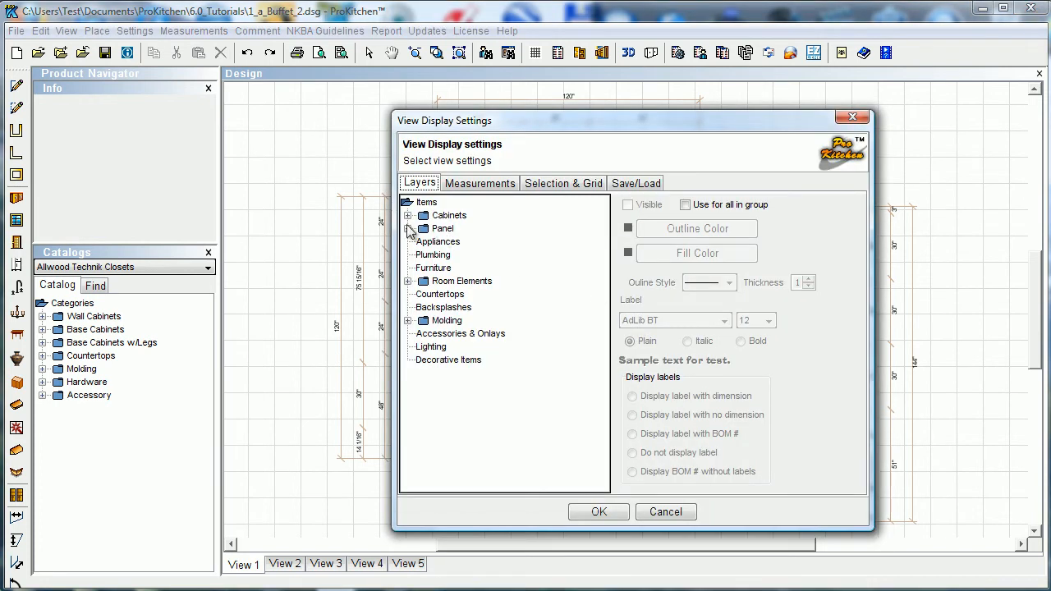
pyautogui.click(408, 216)
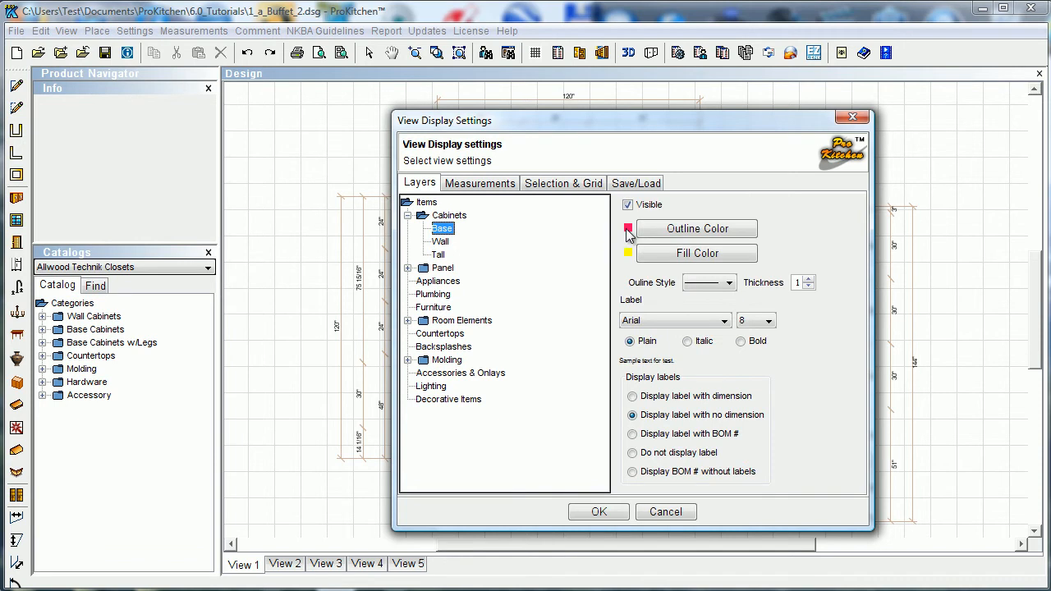
pyautogui.click(696, 229)
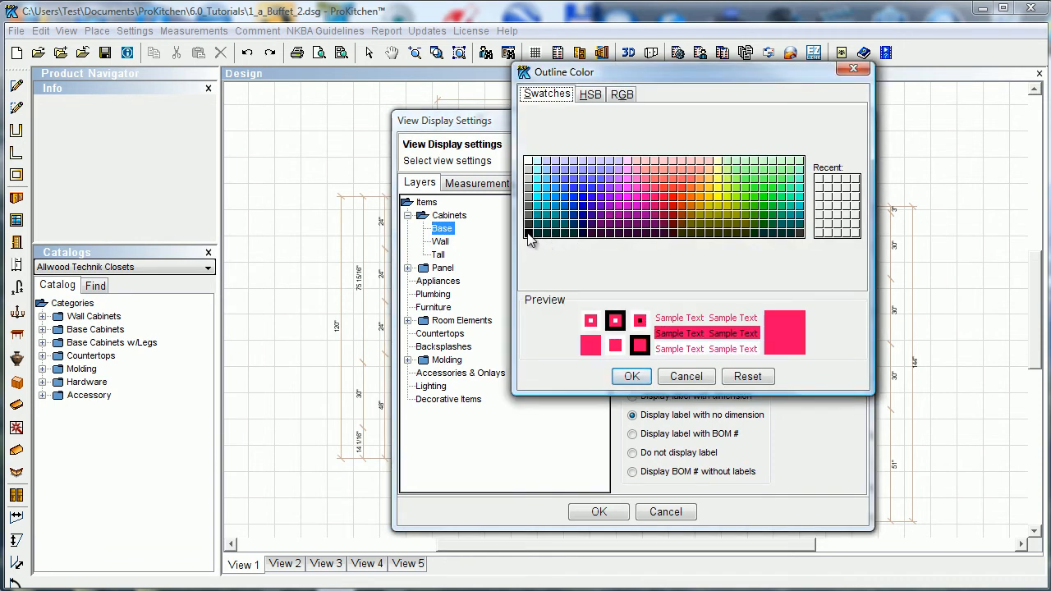
pyautogui.click(686, 376)
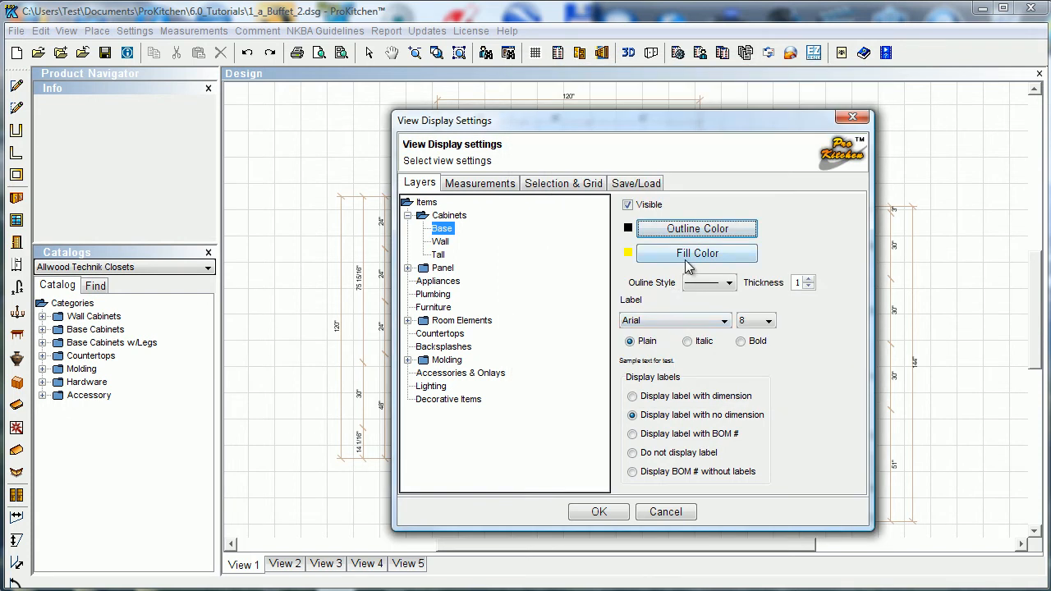
pyautogui.click(696, 253)
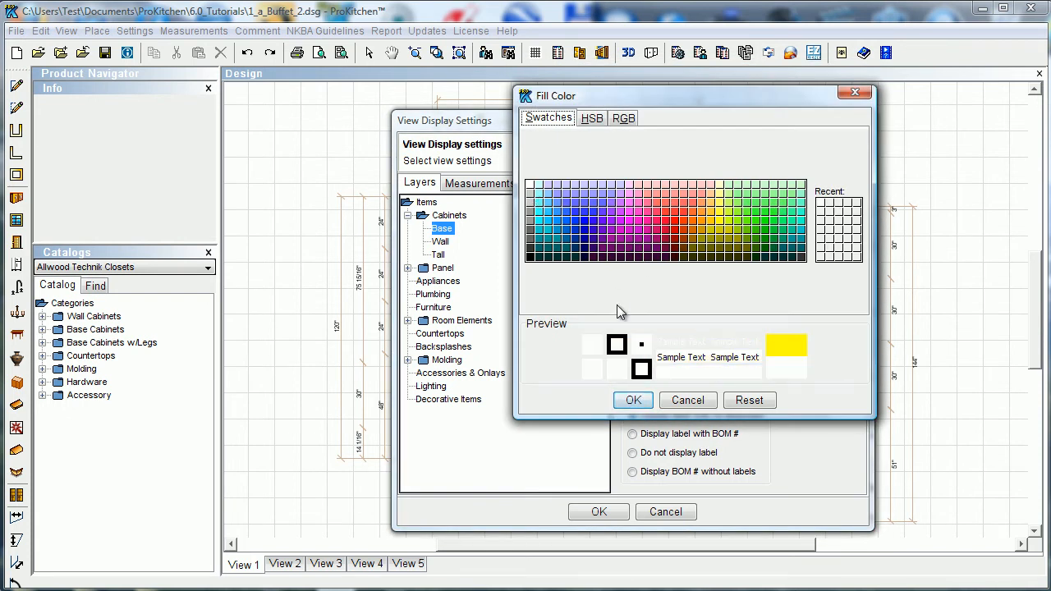
pyautogui.click(633, 400)
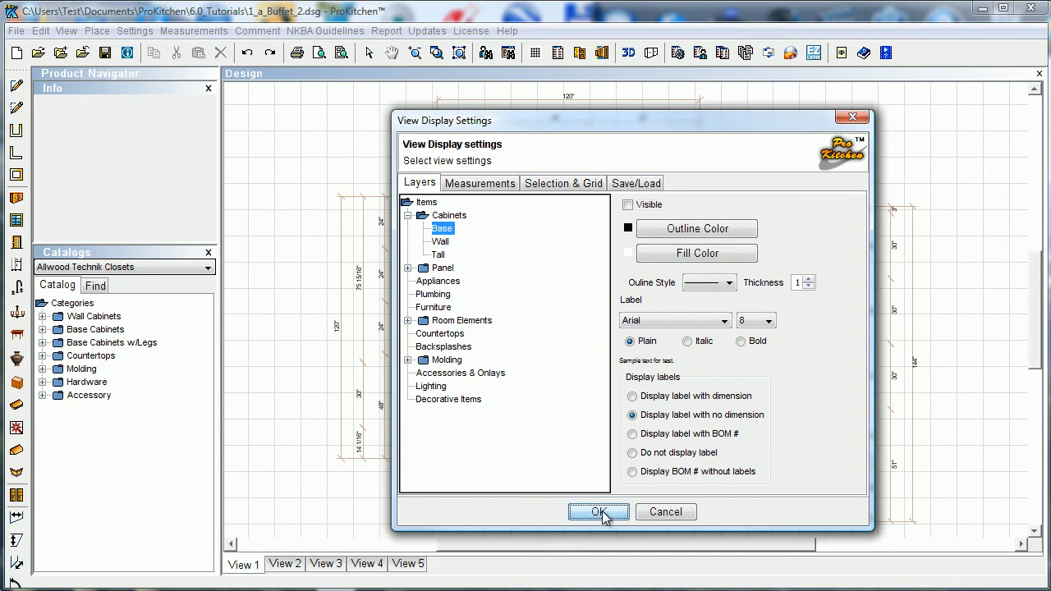
# Apply the black-outline, white-fill base cabinet settings and return to the plan
pyautogui.click(598, 511)
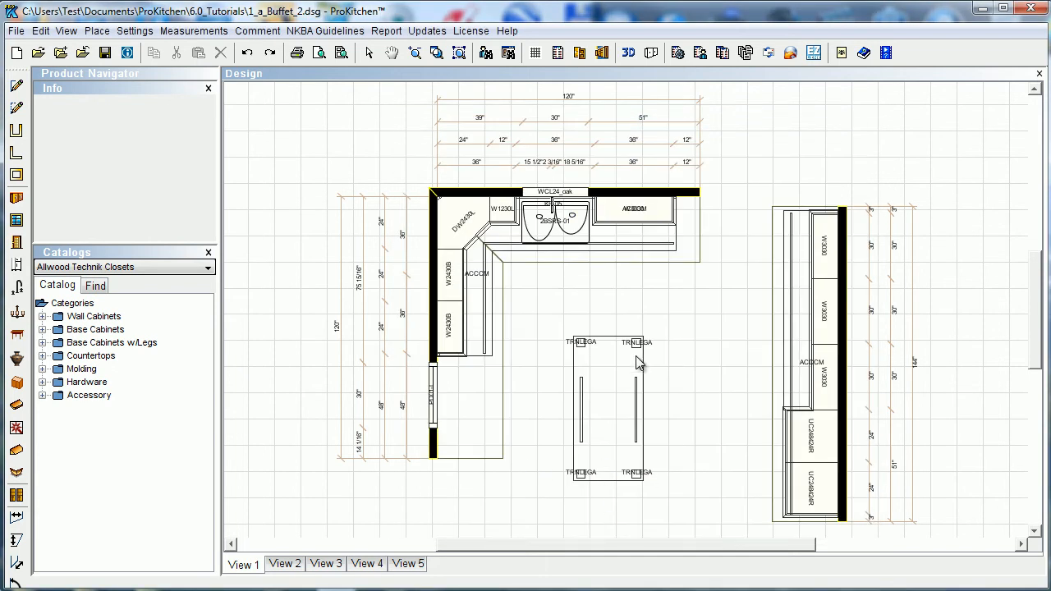
pyautogui.moveTo(516, 261)
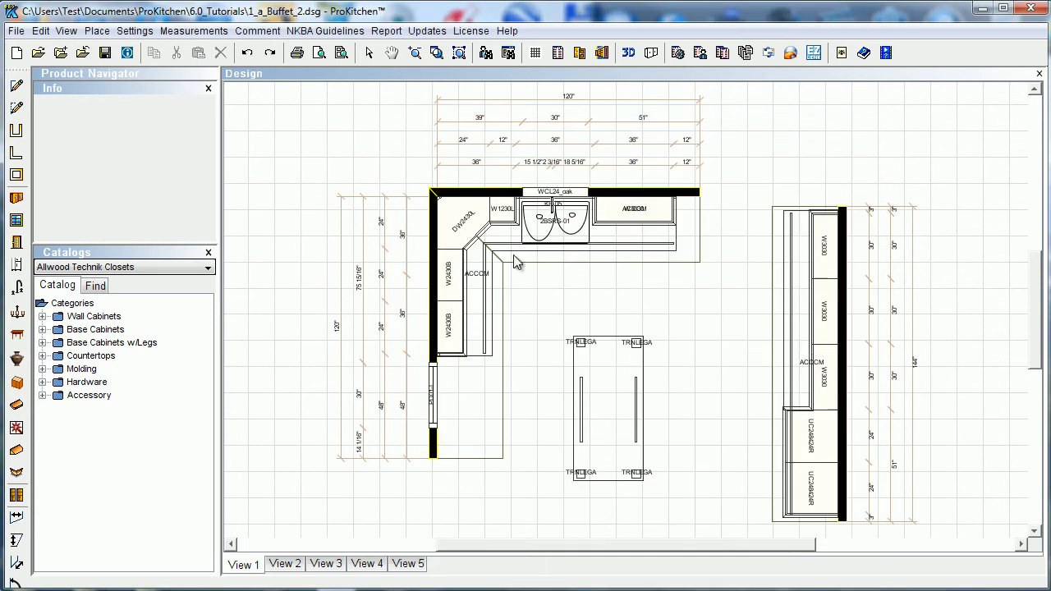
pyautogui.moveTo(588, 301)
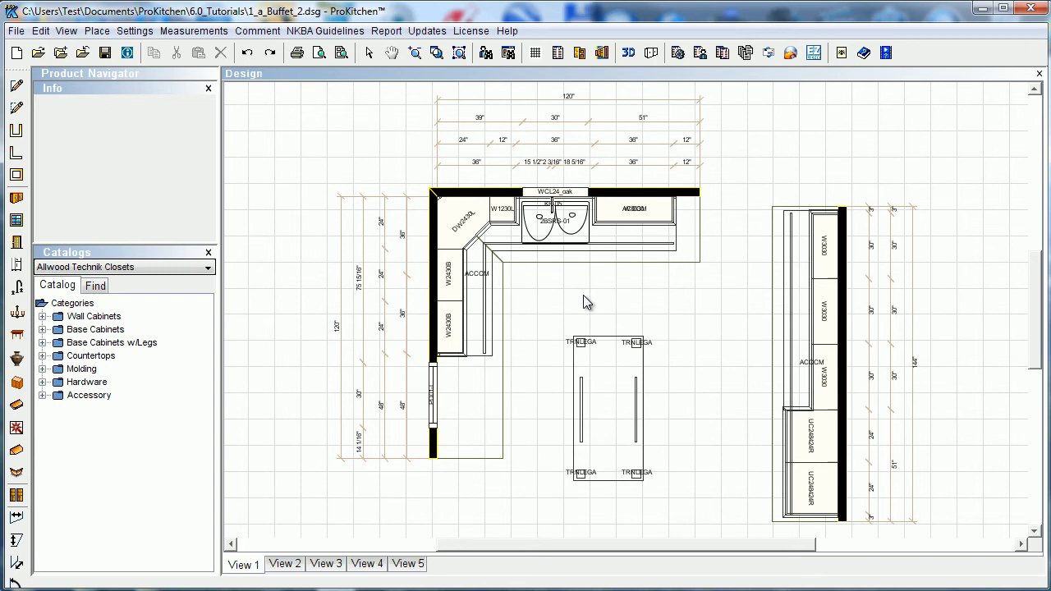
pyautogui.moveTo(816, 298)
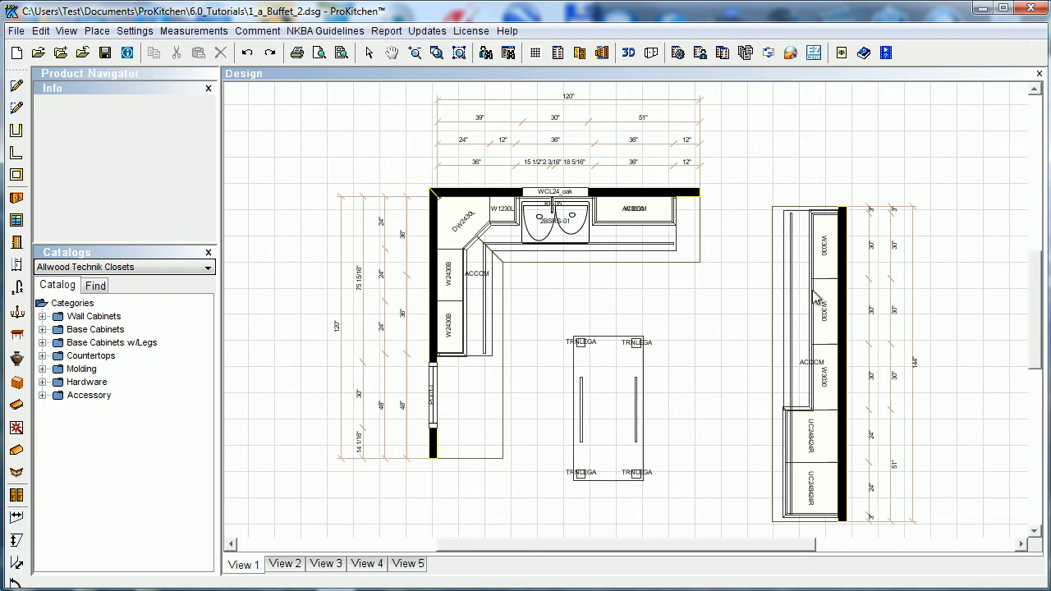
pyautogui.moveTo(650, 286)
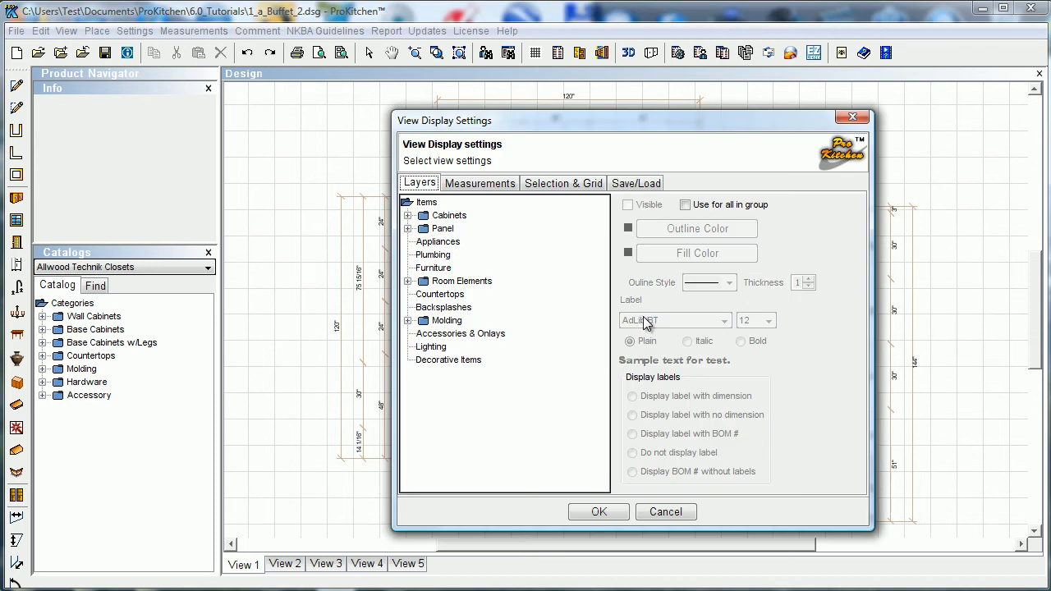
# Move the settings dialog aside and back, then view the Appliances and Toekick Molding layers
pyautogui.click(408, 216)
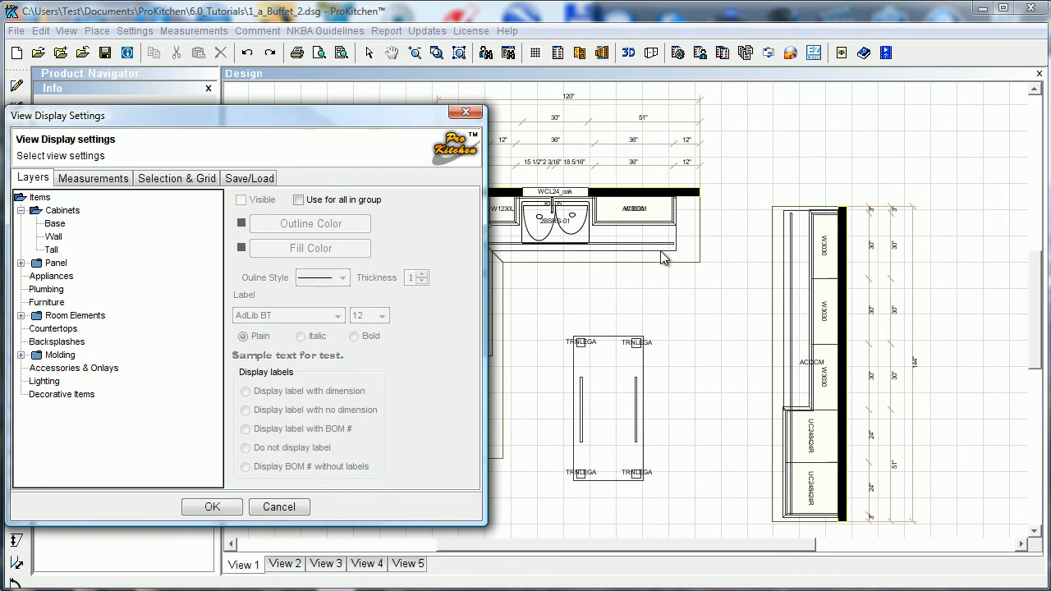
pyautogui.moveTo(243, 115); pyautogui.dragTo(304, 127)
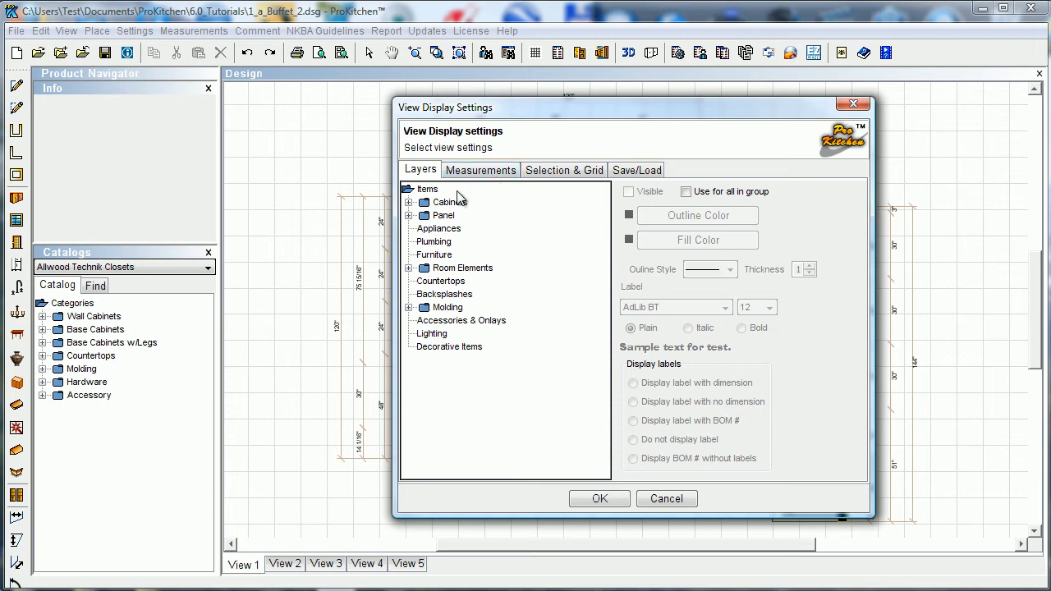
pyautogui.click(439, 228)
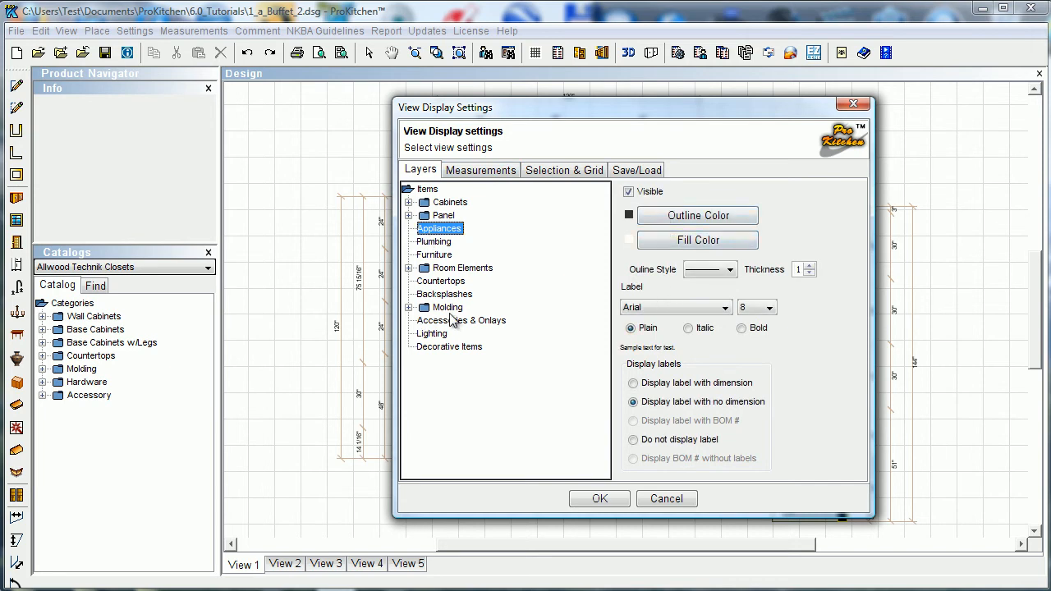
pyautogui.click(409, 307)
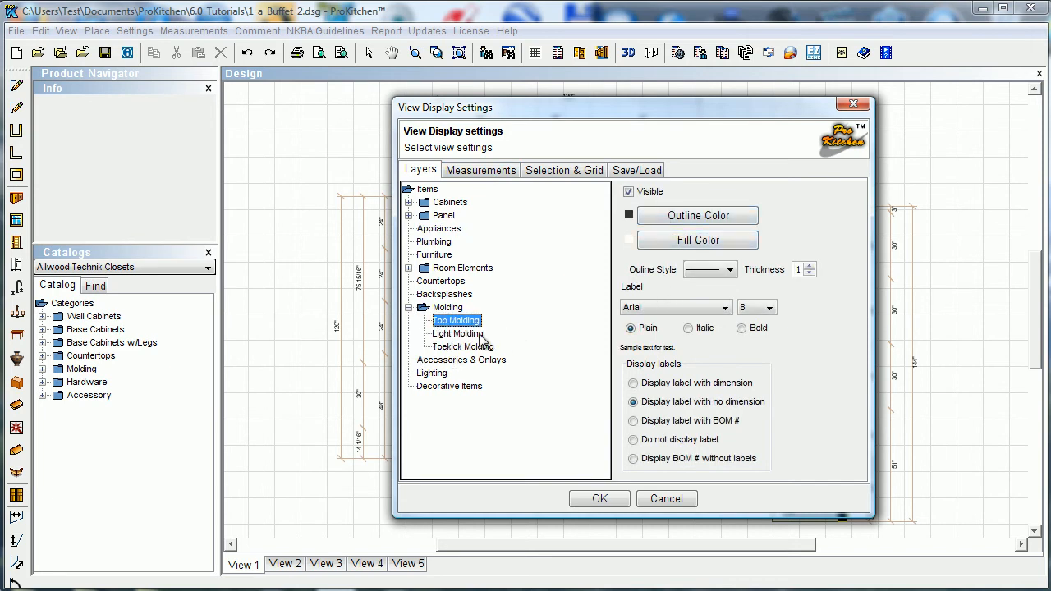
pyautogui.click(463, 346)
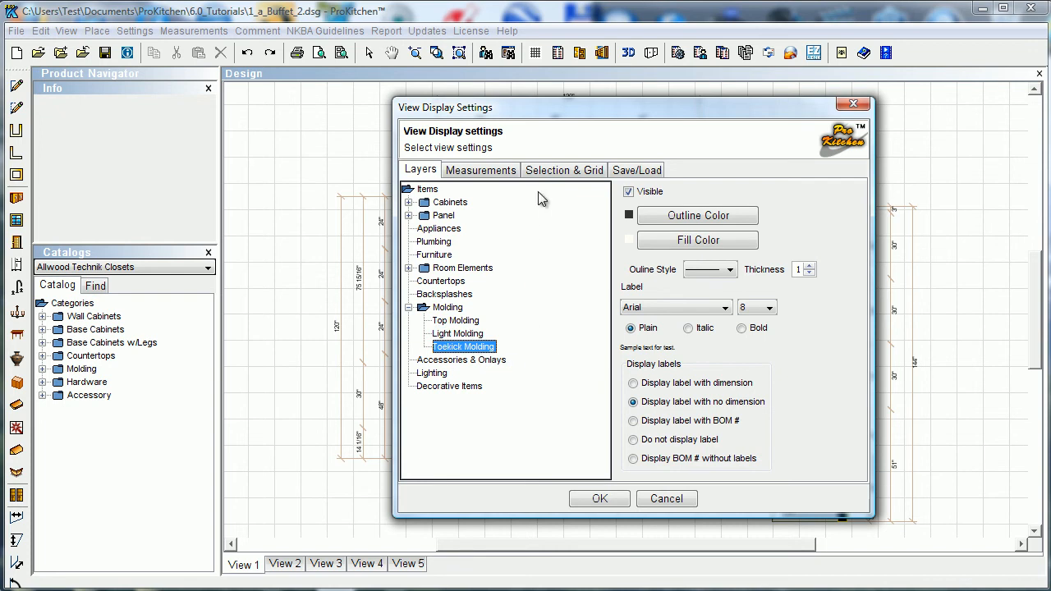
# Review the Measurements tab's dimension options for cabinets and room elements
pyautogui.click(481, 170)
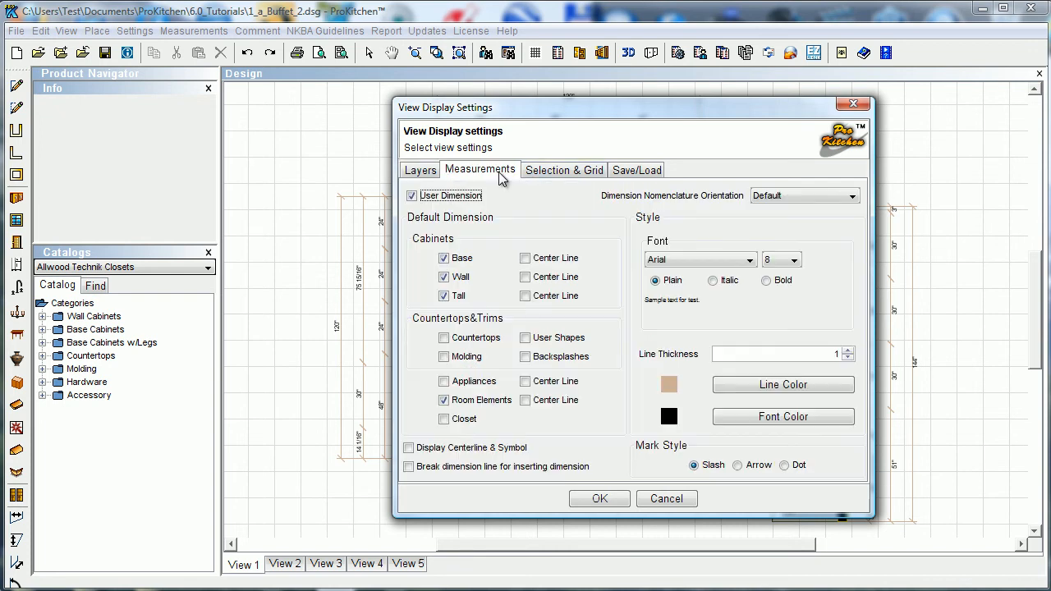
pyautogui.moveTo(490, 229)
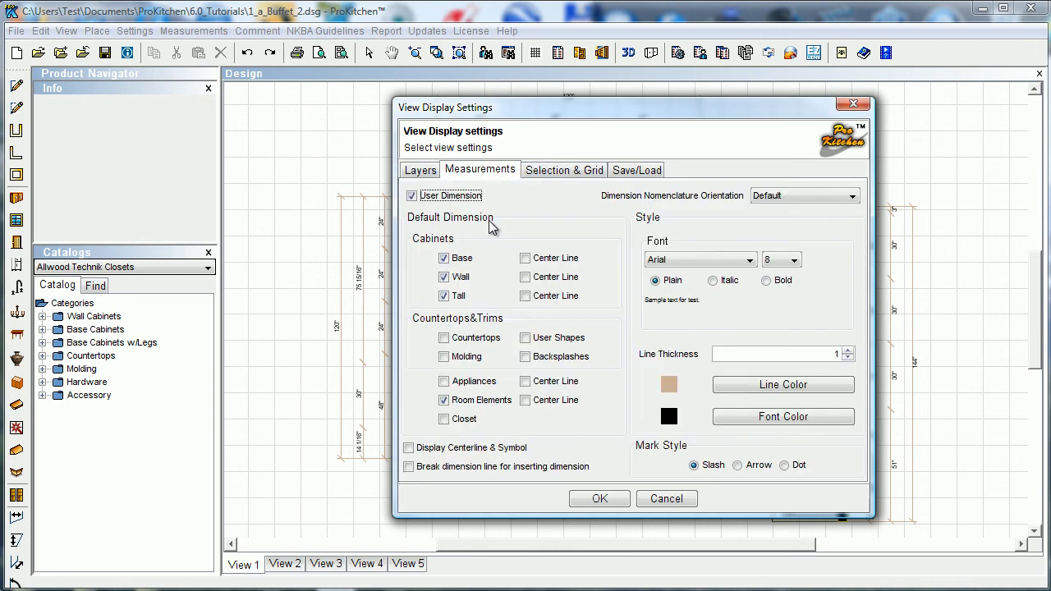
pyautogui.moveTo(506, 232)
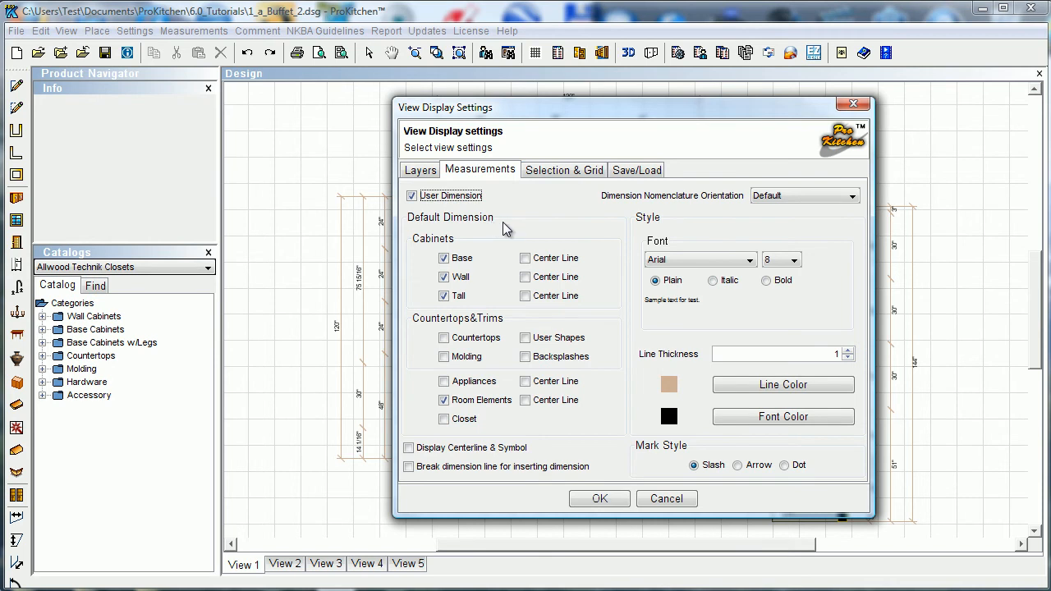
pyautogui.moveTo(611, 264)
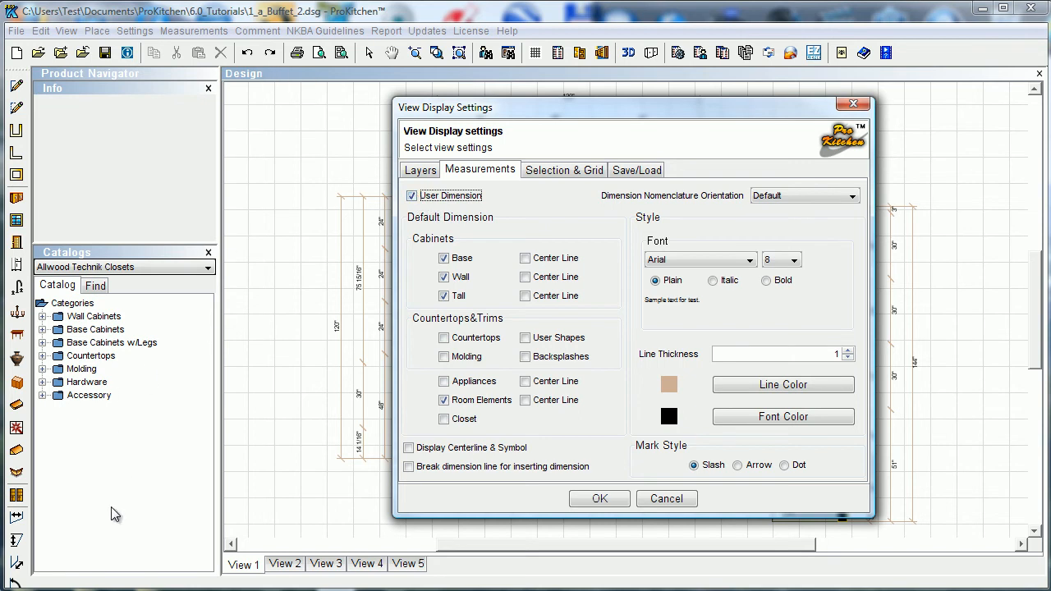
pyautogui.moveTo(664, 347)
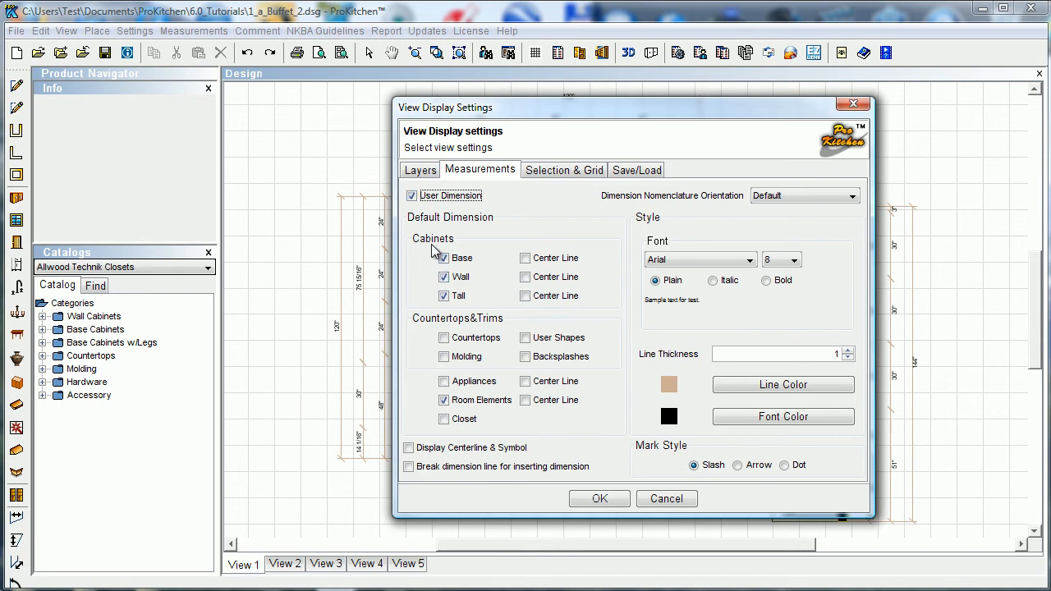
pyautogui.moveTo(774, 220)
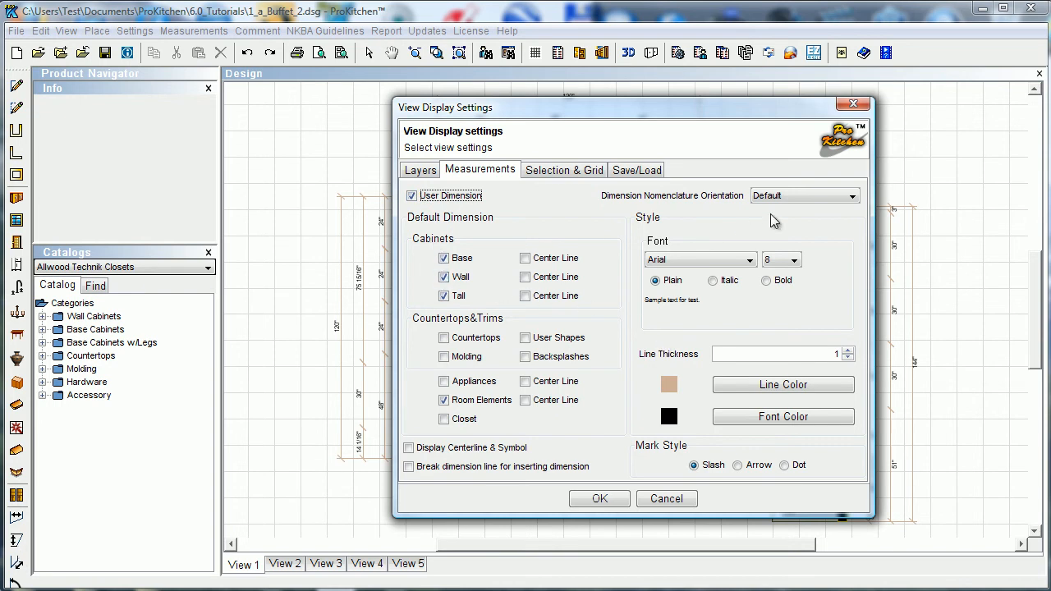
pyautogui.moveTo(673, 216)
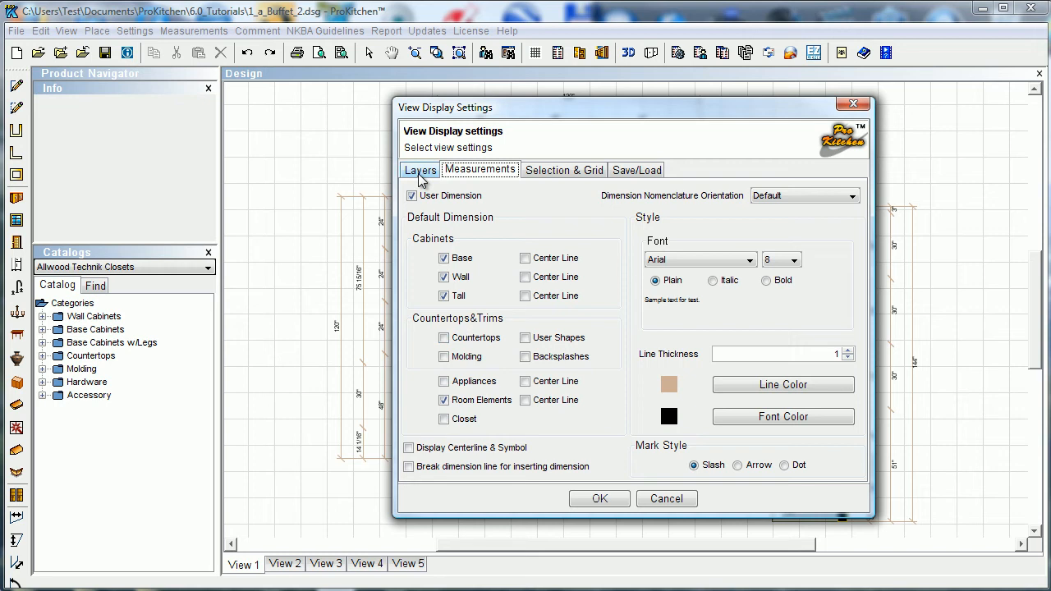
pyautogui.click(443, 338)
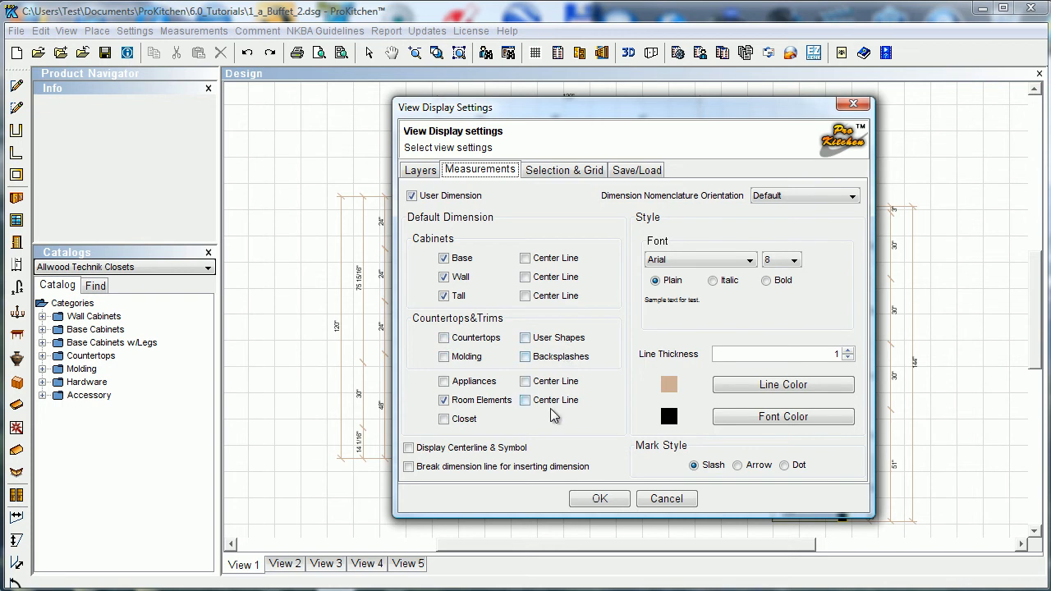
pyautogui.moveTo(549, 431)
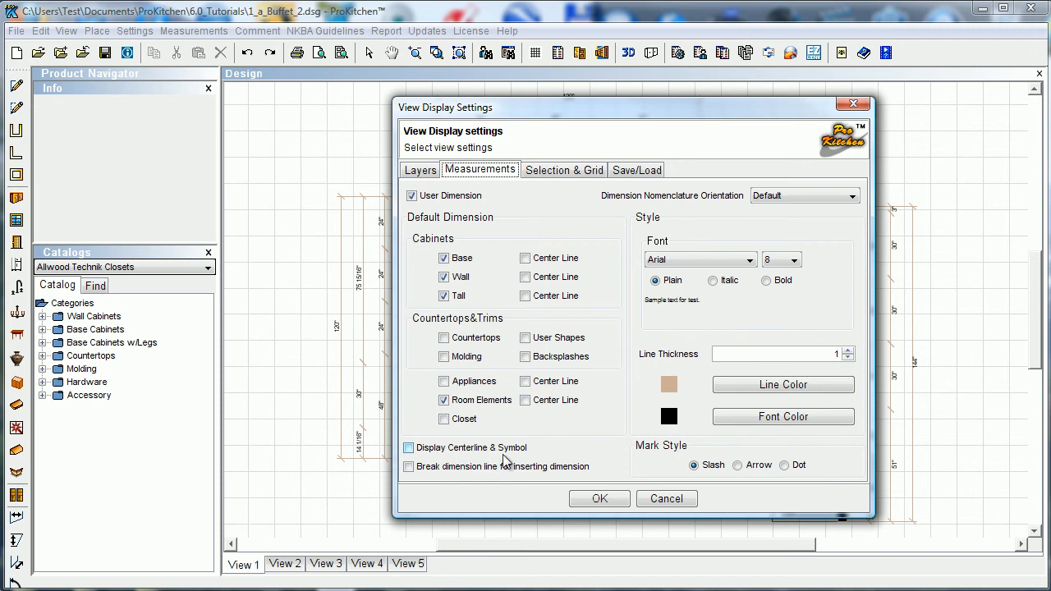
pyautogui.moveTo(524, 462)
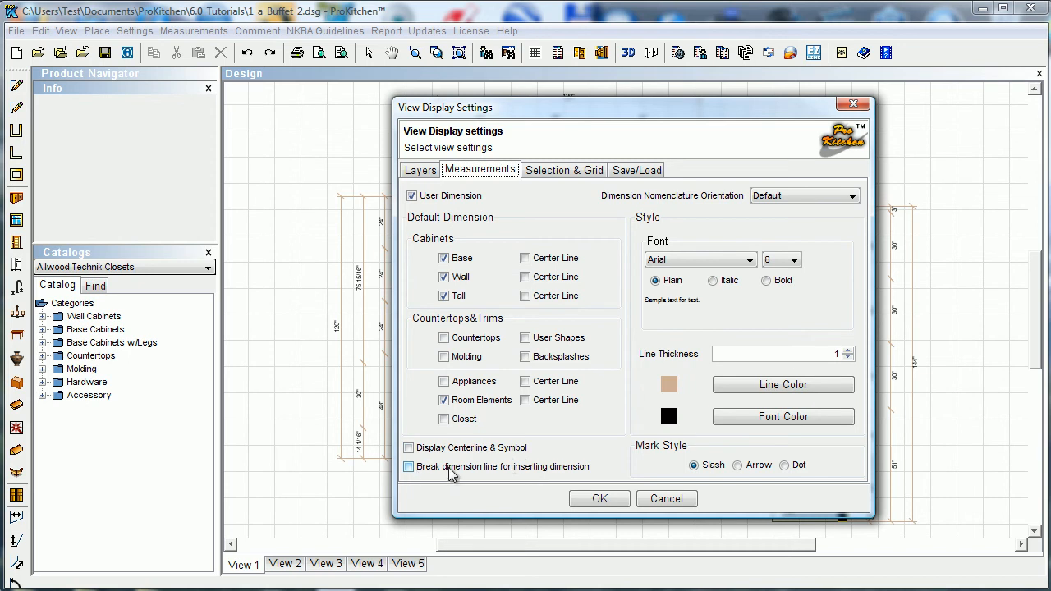
pyautogui.click(408, 467)
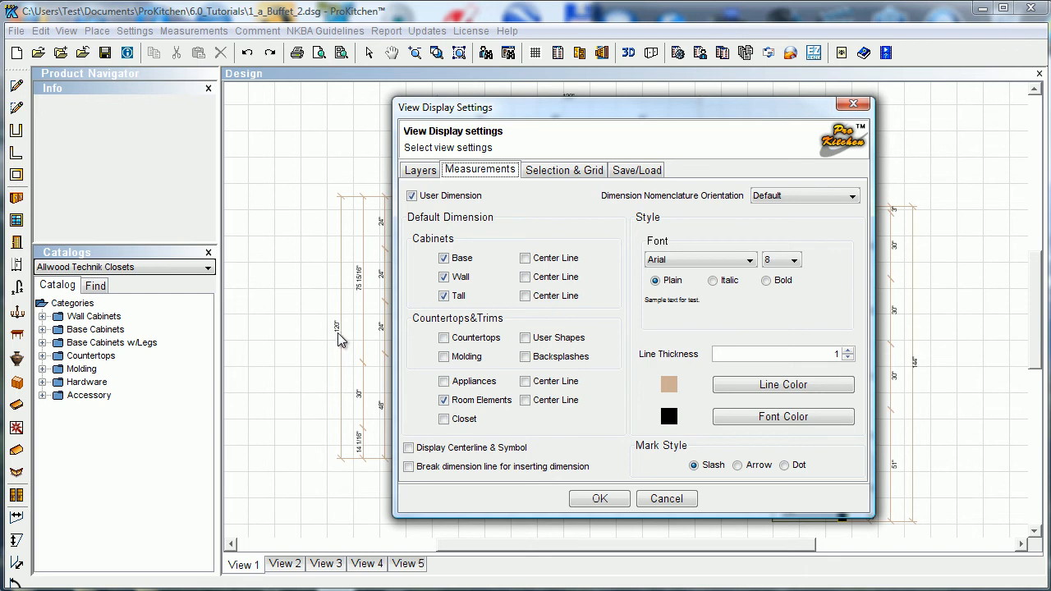
pyautogui.click(409, 466)
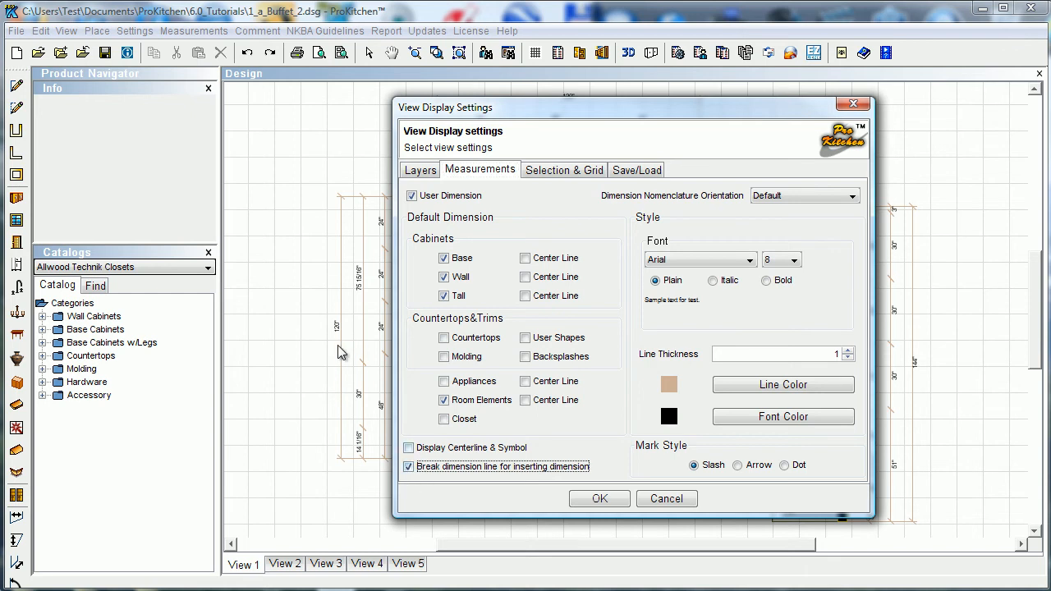
pyautogui.moveTo(345, 323)
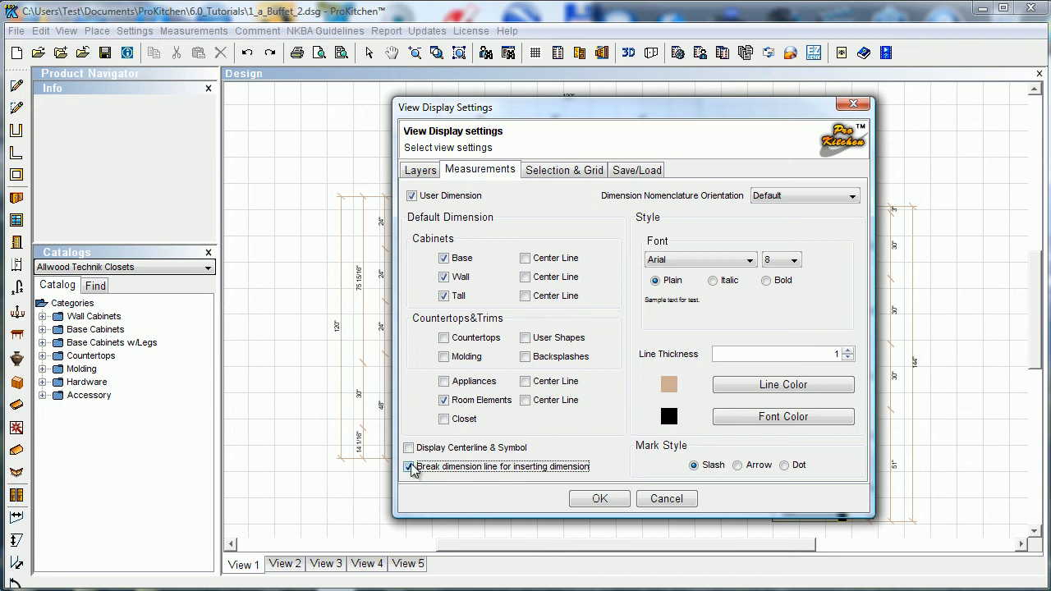
pyautogui.click(409, 467)
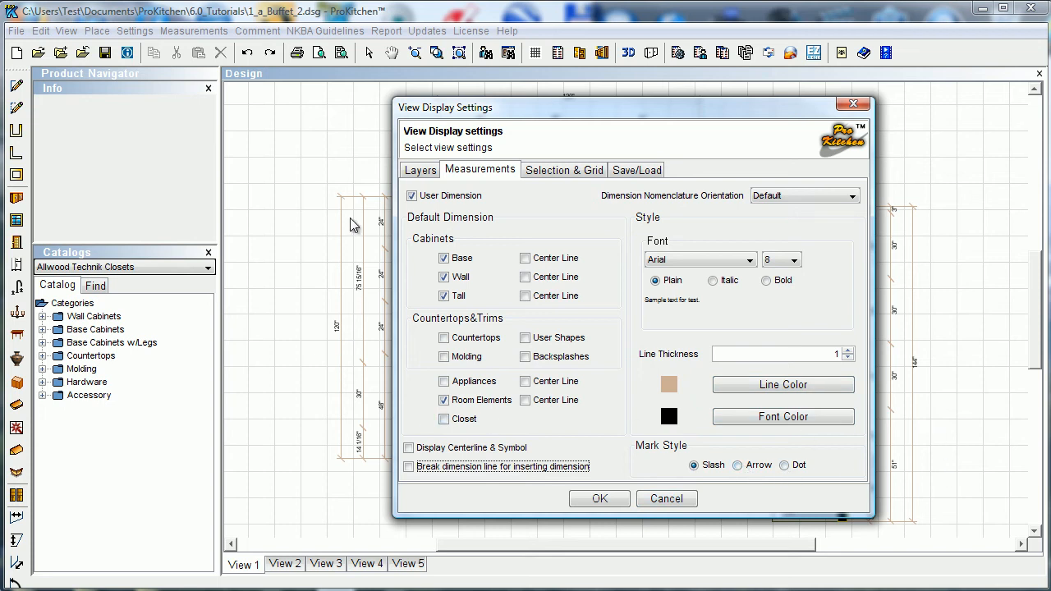
pyautogui.moveTo(365, 373)
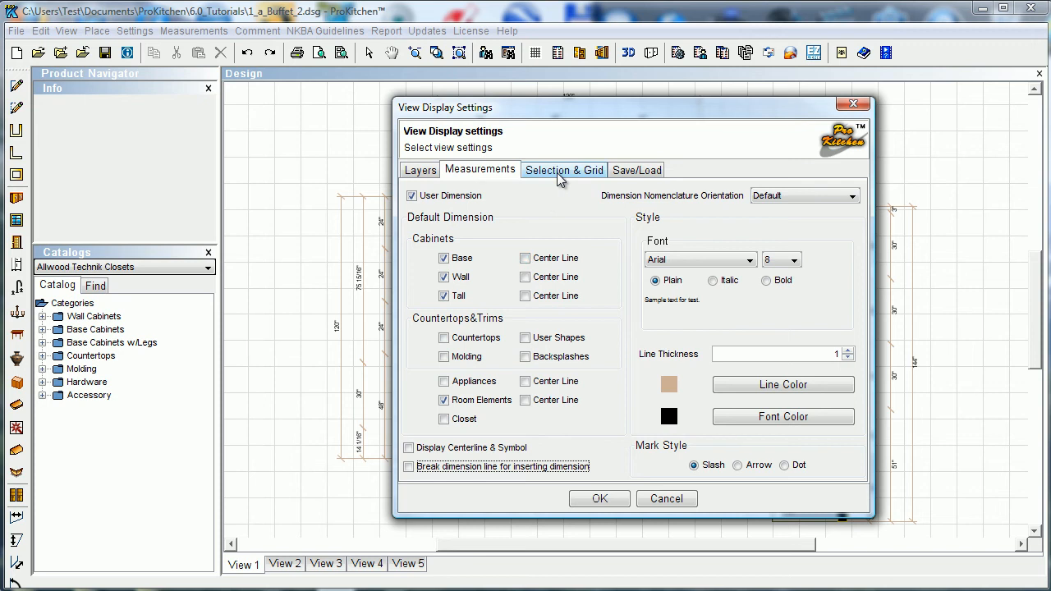
pyautogui.click(564, 169)
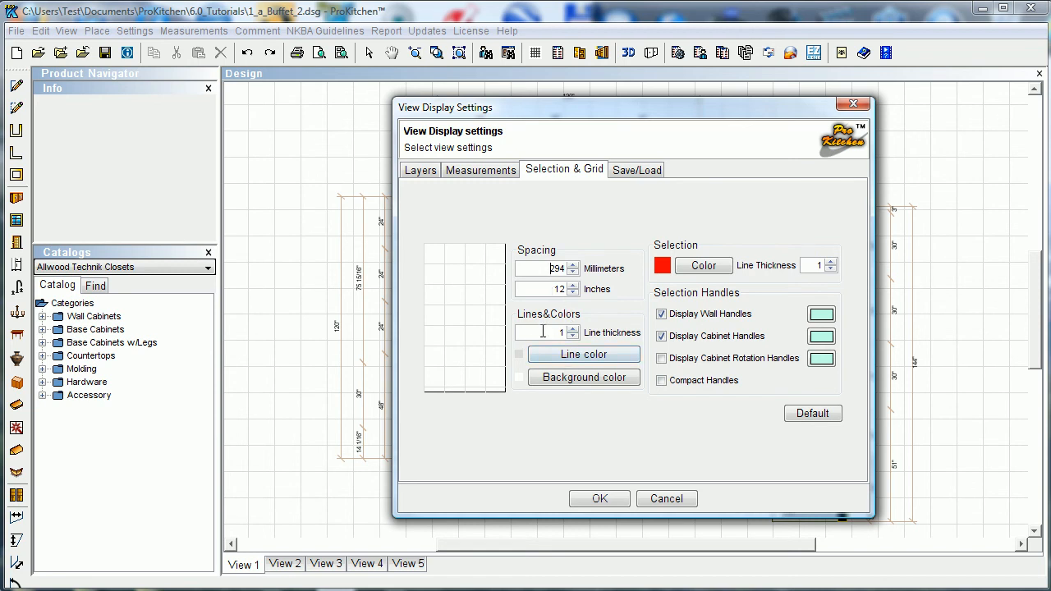
pyautogui.click(584, 377)
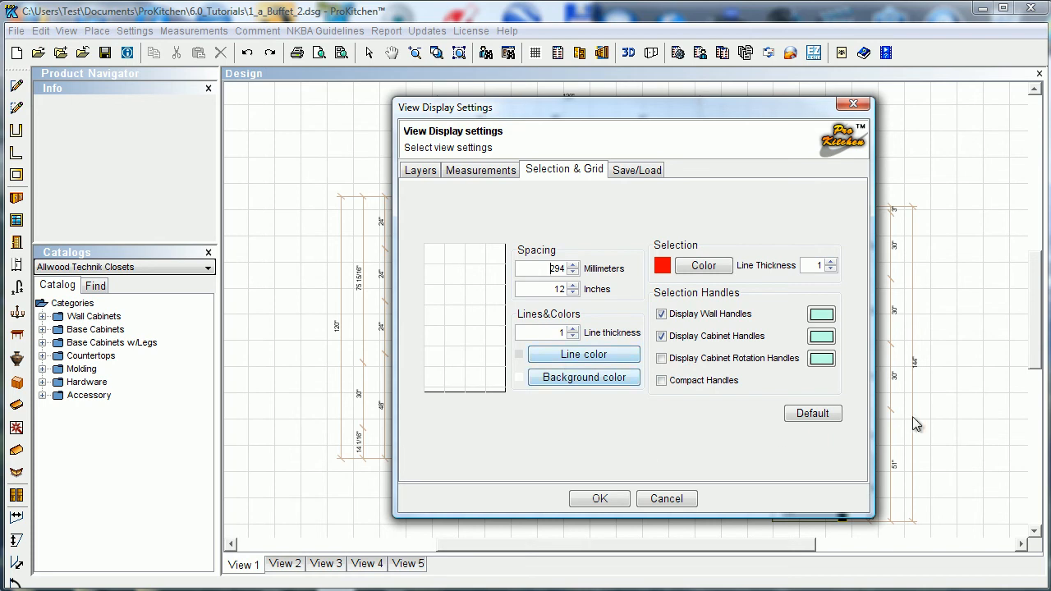
pyautogui.moveTo(950, 426)
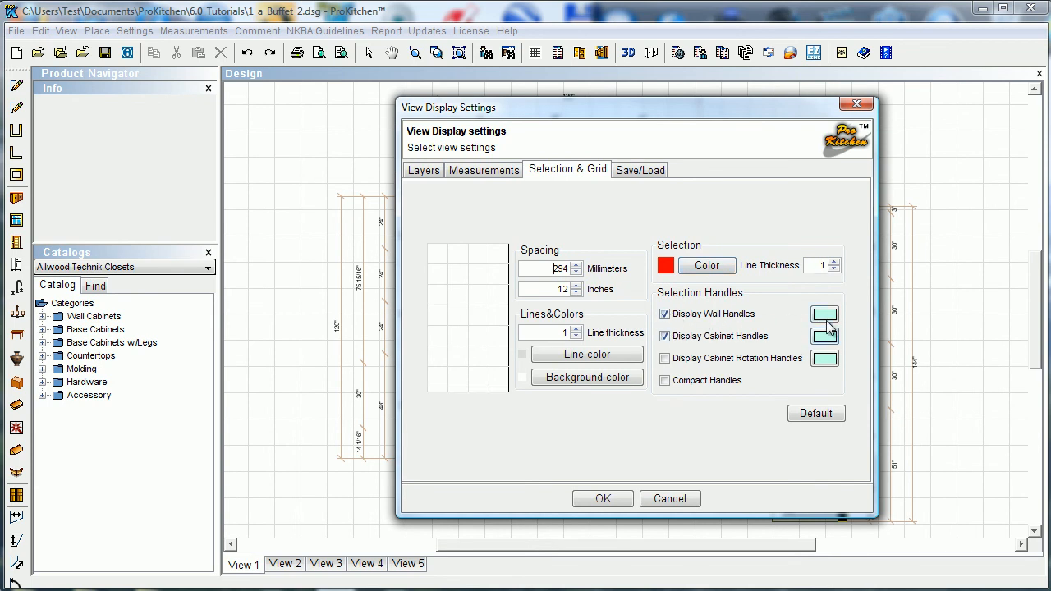
pyautogui.click(707, 264)
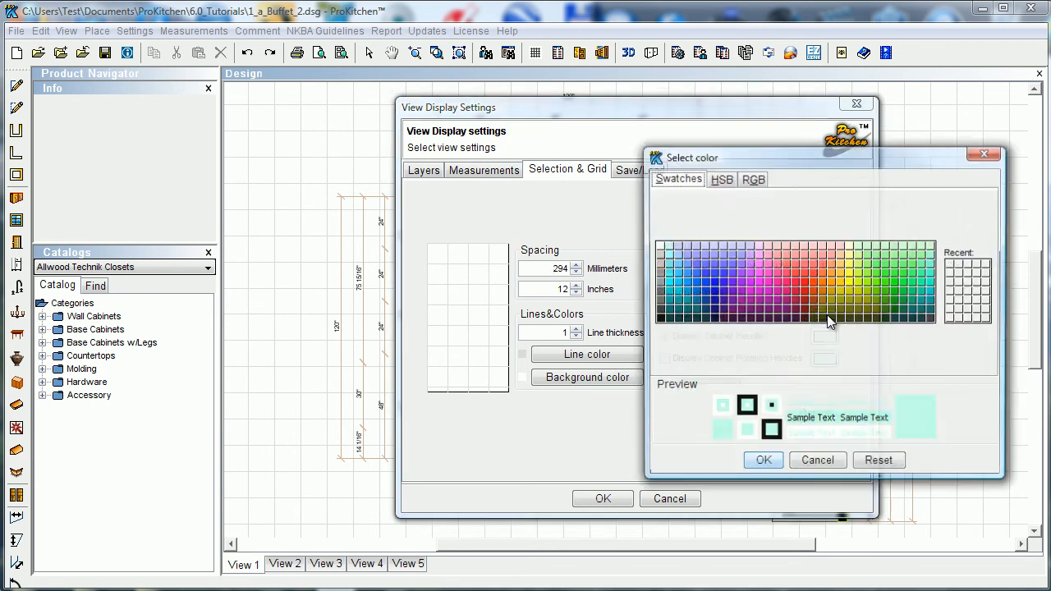
pyautogui.click(879, 461)
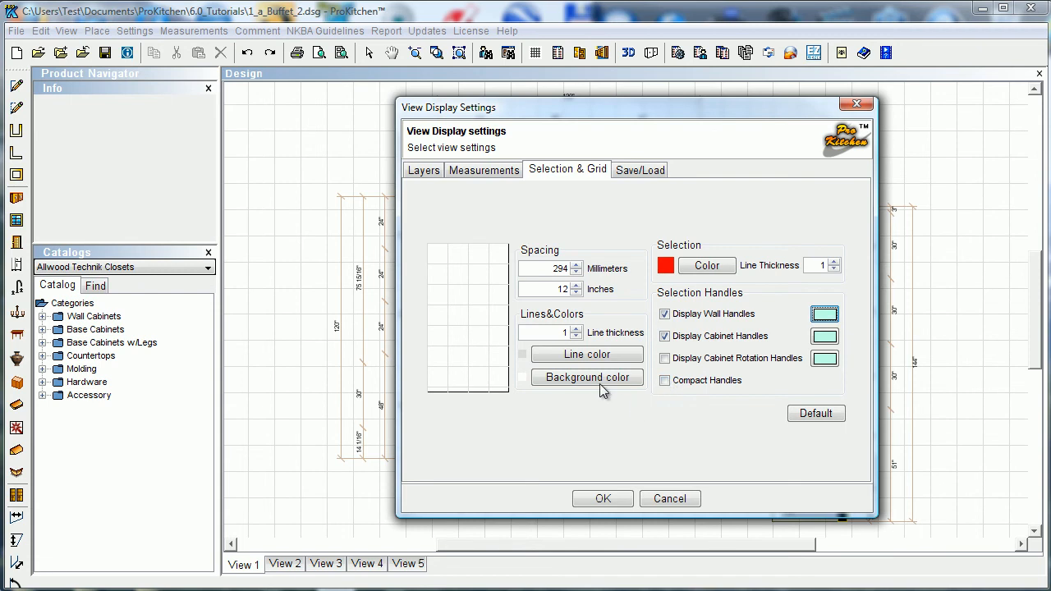
# Set the grid background to green and grid lines to blue, then confirm the settings
pyautogui.click(587, 377)
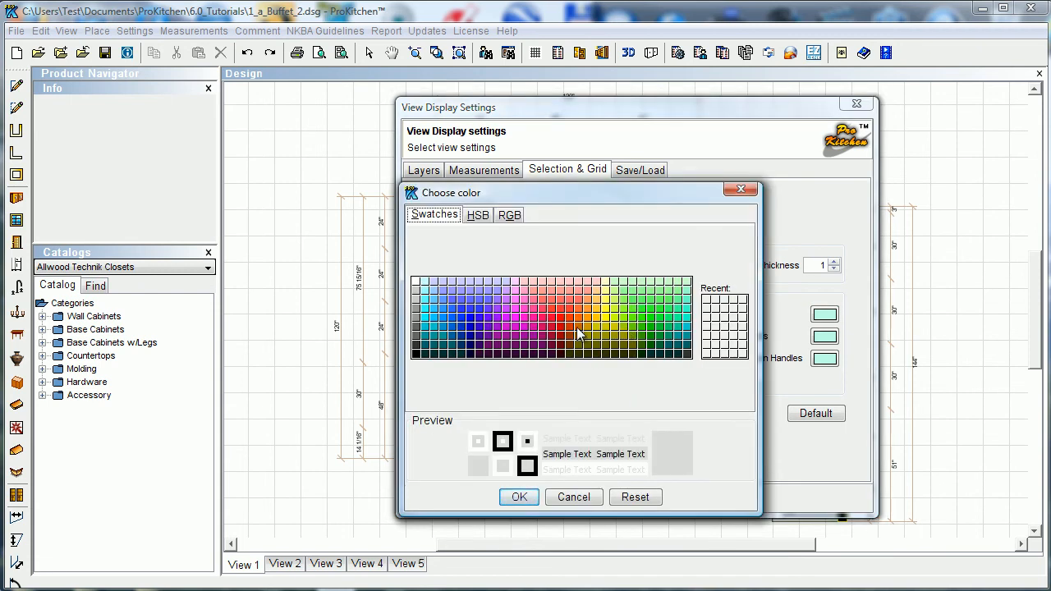
pyautogui.click(577, 334)
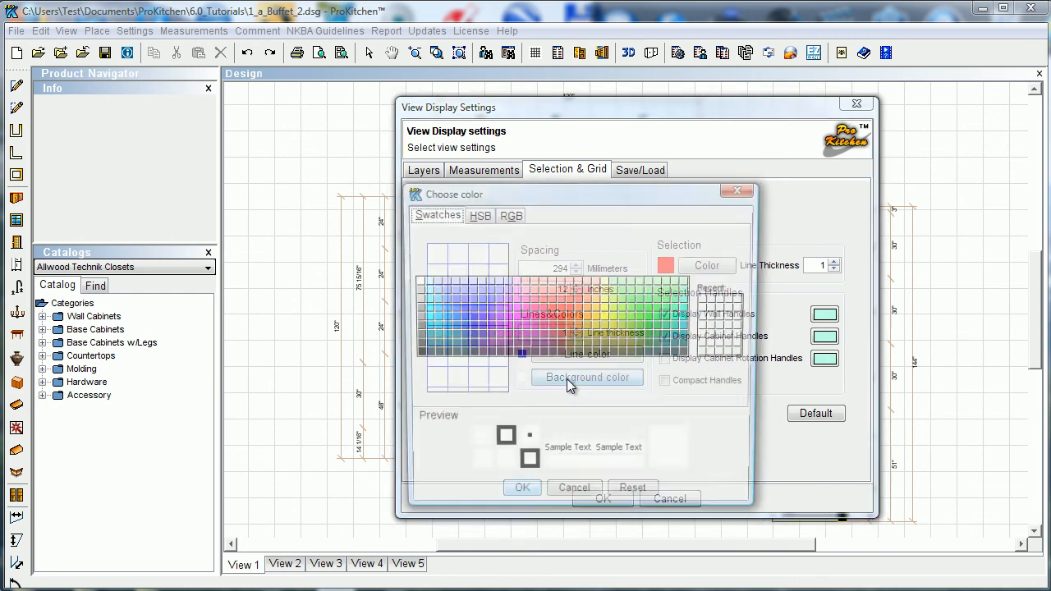
pyautogui.click(587, 377)
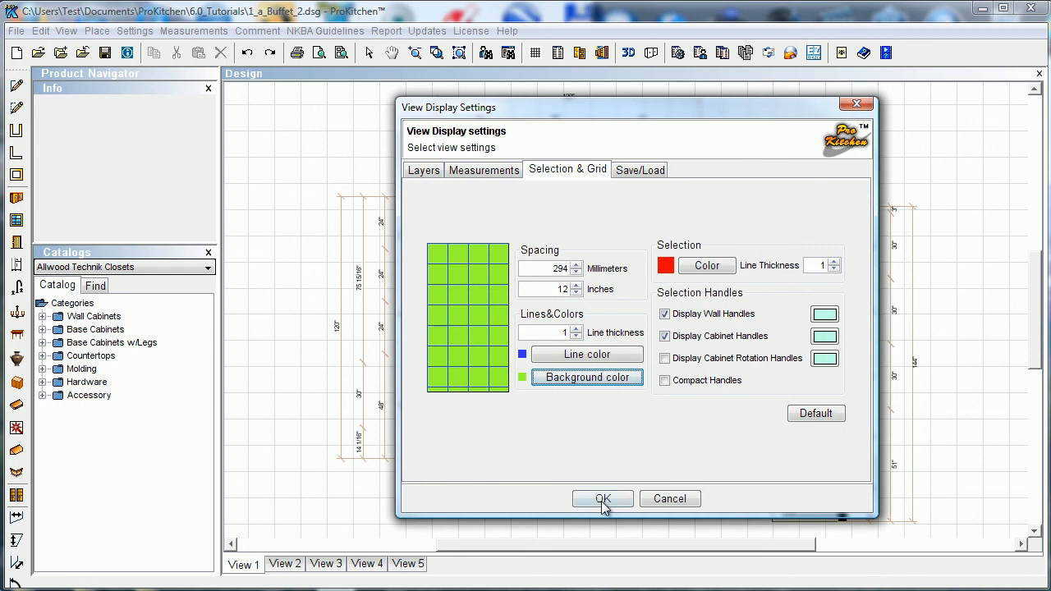
pyautogui.click(602, 499)
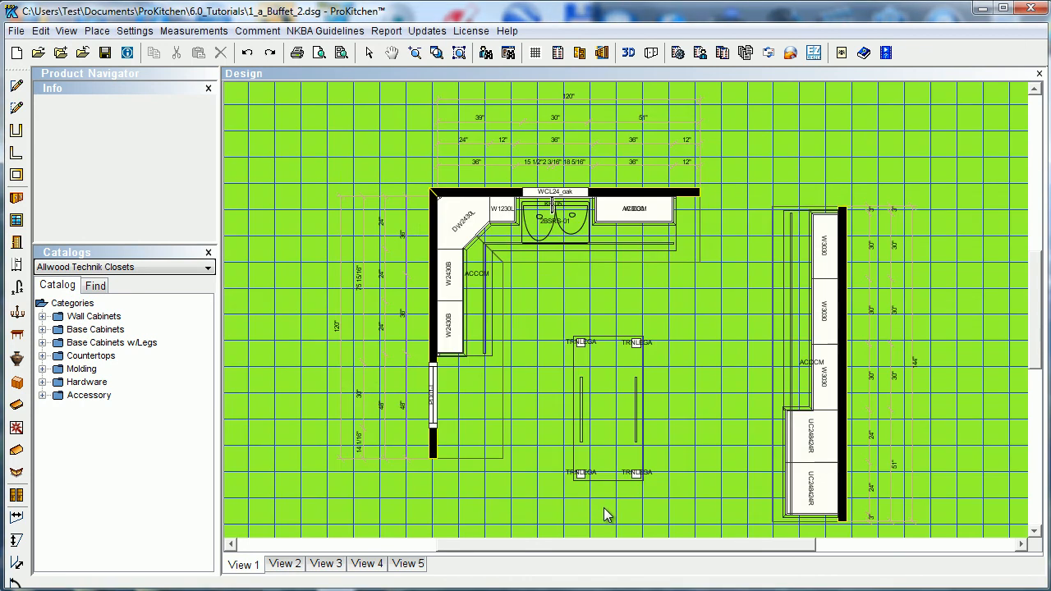
# Reopen Display Settings and reset grid line and background colours to default white and grey
pyautogui.rightClick(608, 513)
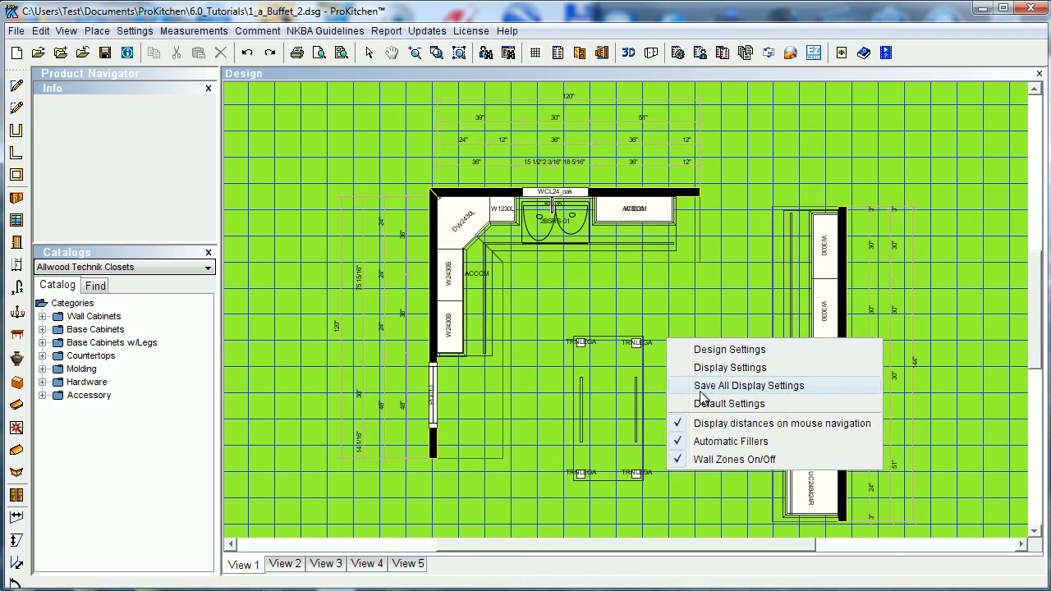
pyautogui.moveTo(729, 368)
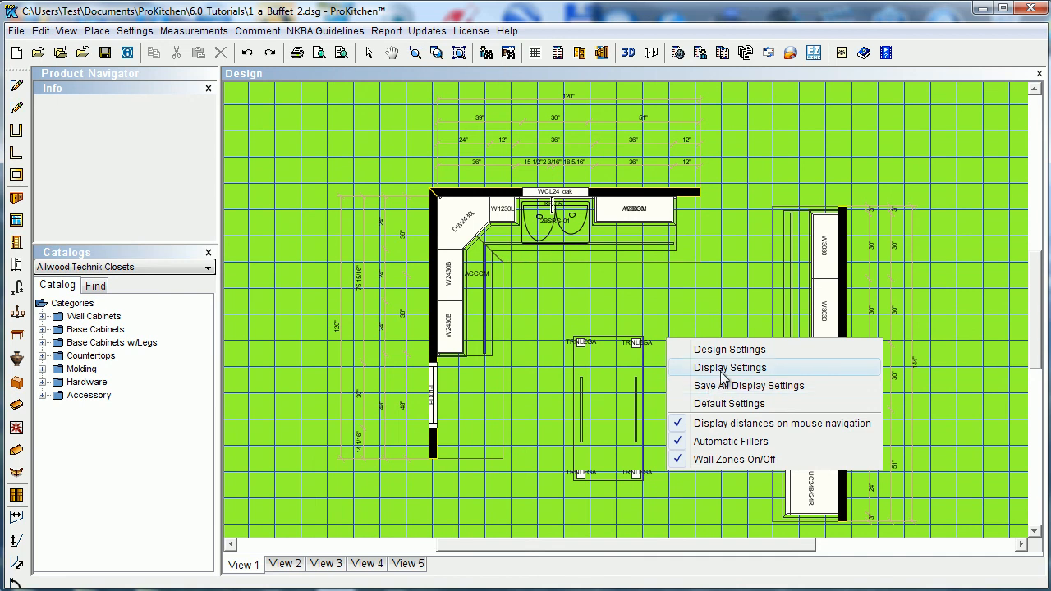
pyautogui.click(728, 367)
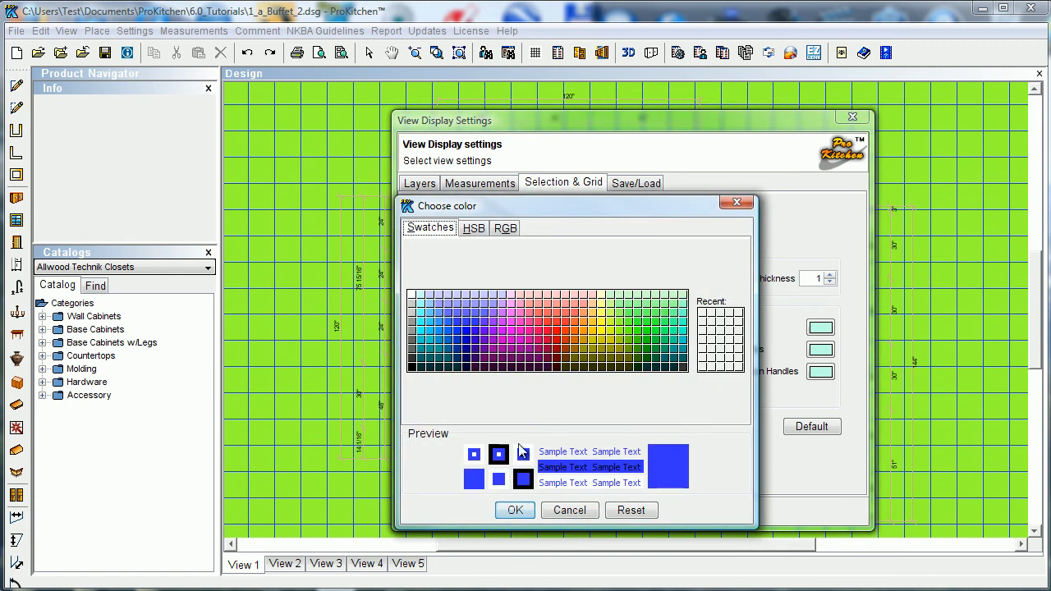
pyautogui.moveTo(421, 374)
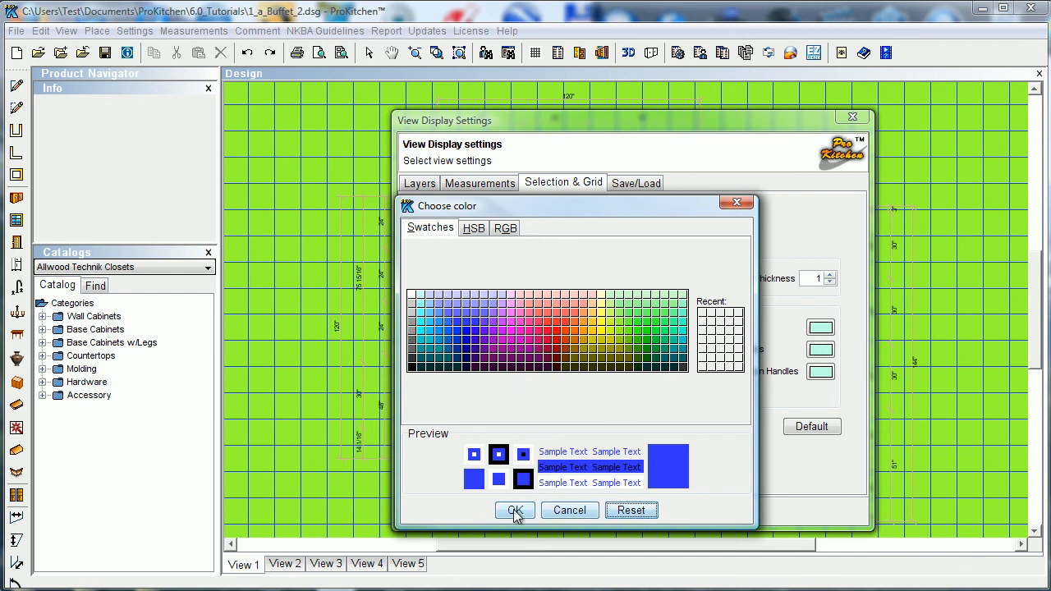
pyautogui.click(514, 510)
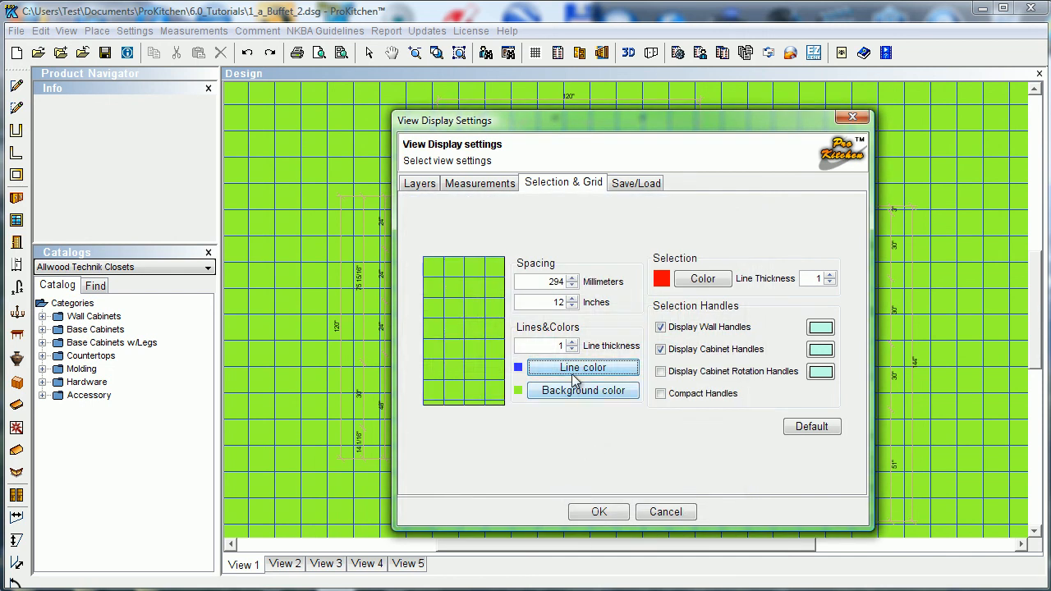
pyautogui.click(583, 367)
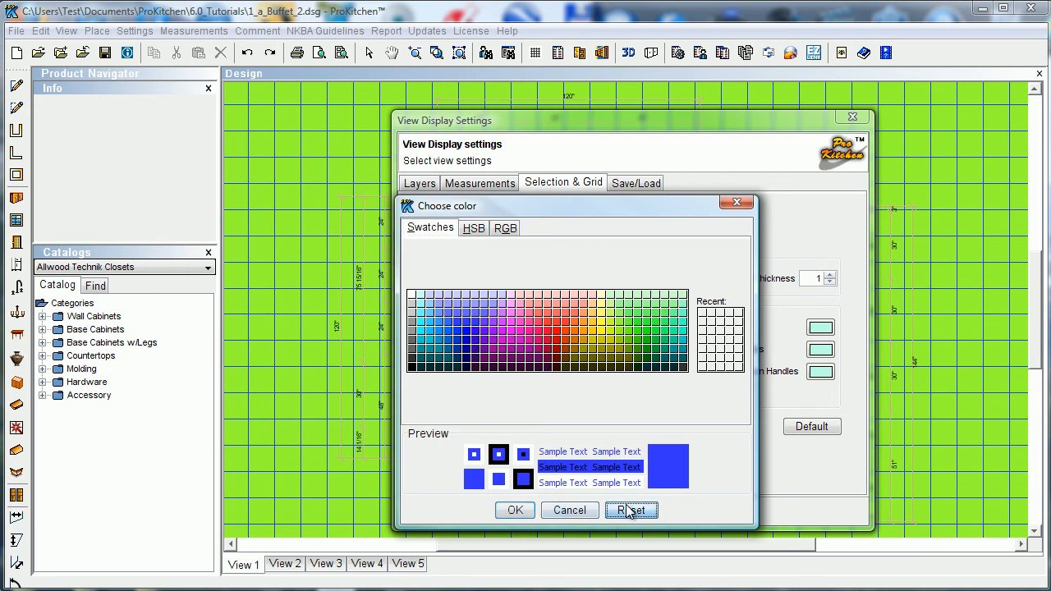
pyautogui.click(632, 510)
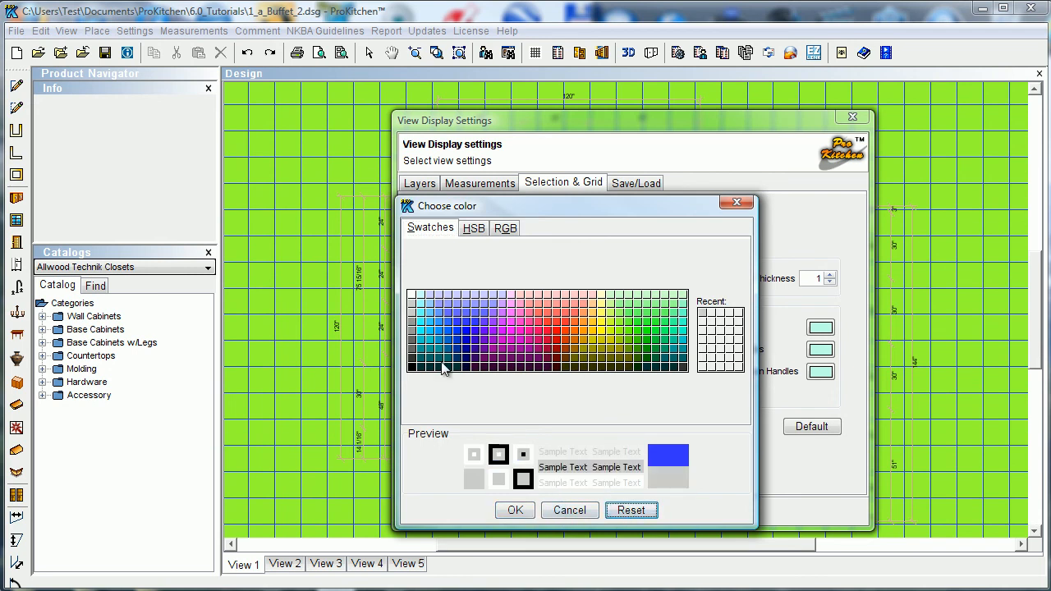
pyautogui.click(515, 510)
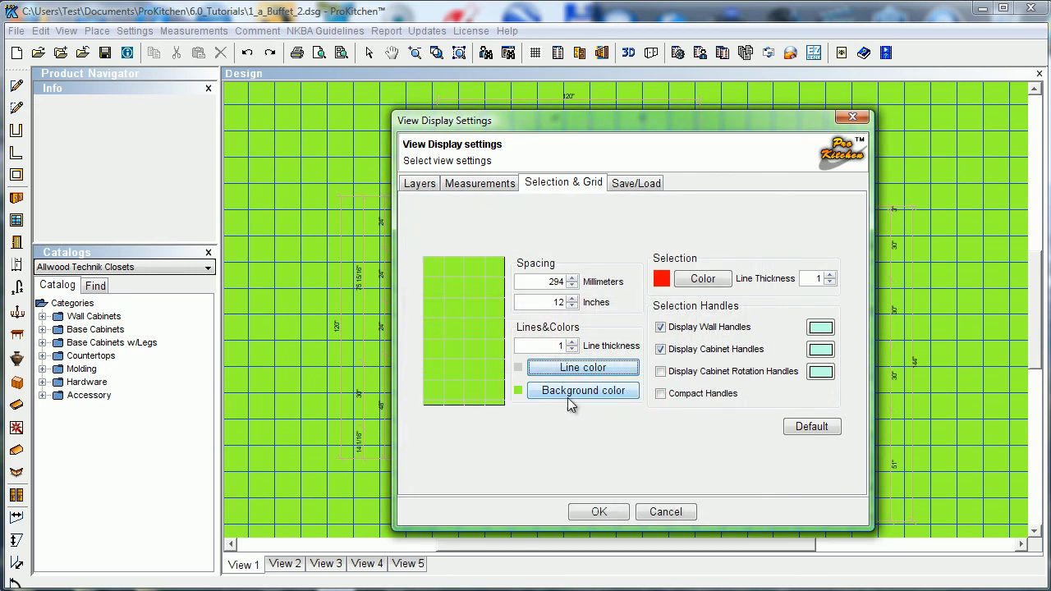
pyautogui.click(584, 390)
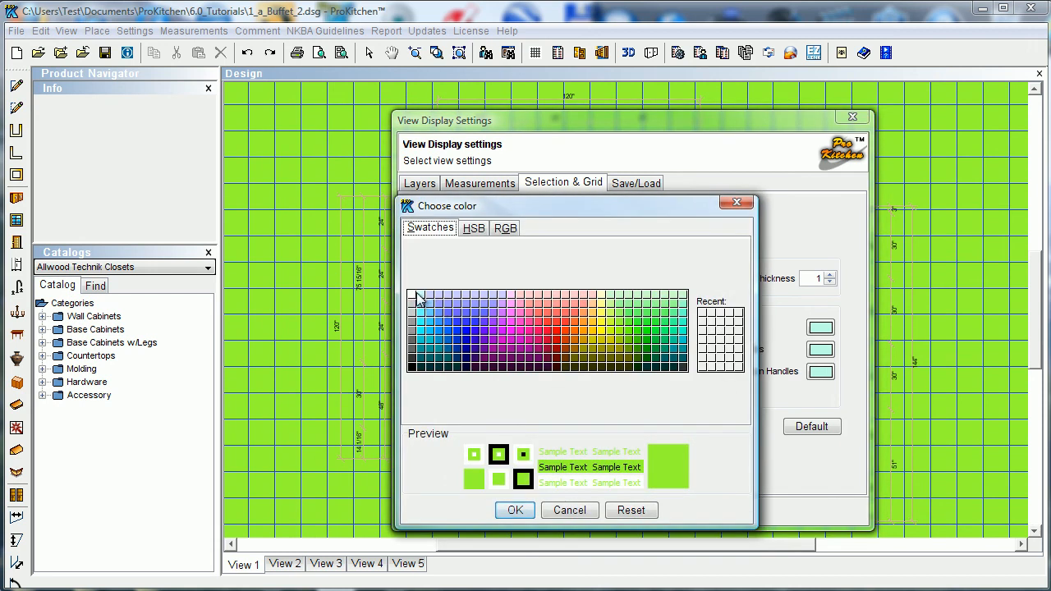
pyautogui.click(515, 510)
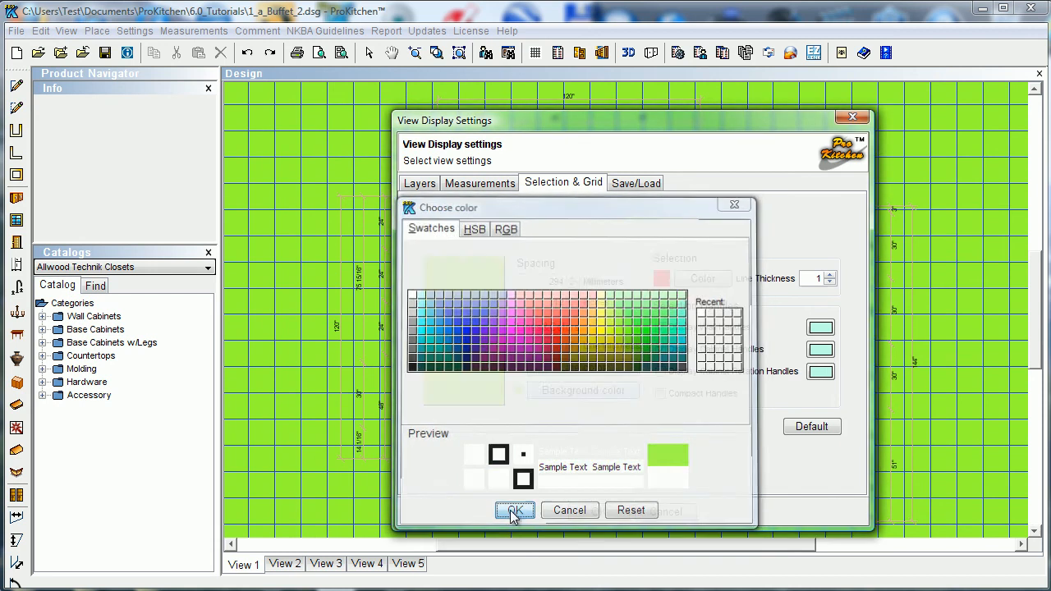
pyautogui.click(515, 510)
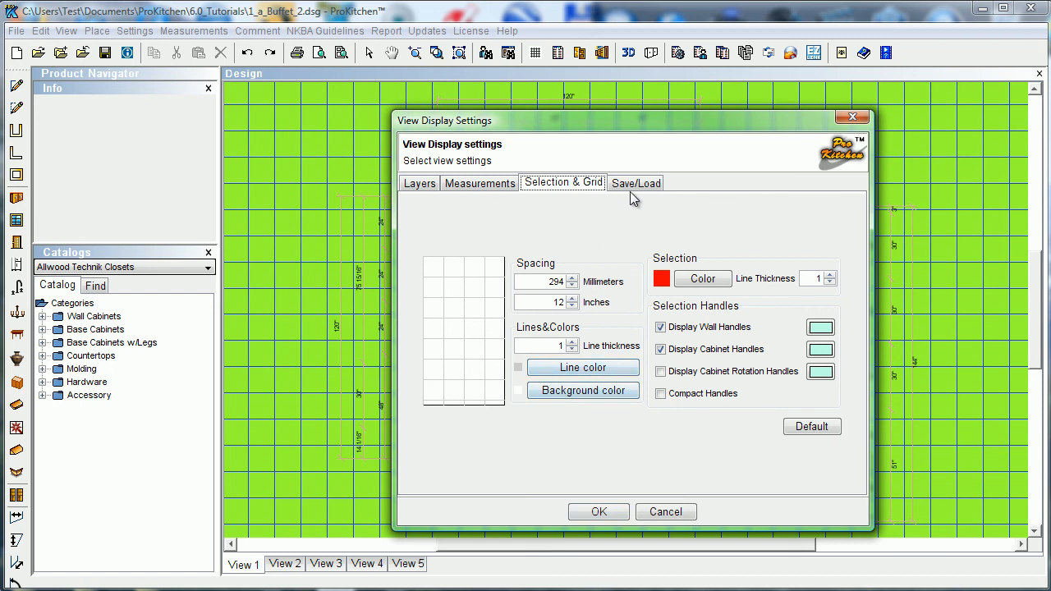
# Show the Save/Load tab with its default, load and save view settings buttons
pyautogui.click(635, 183)
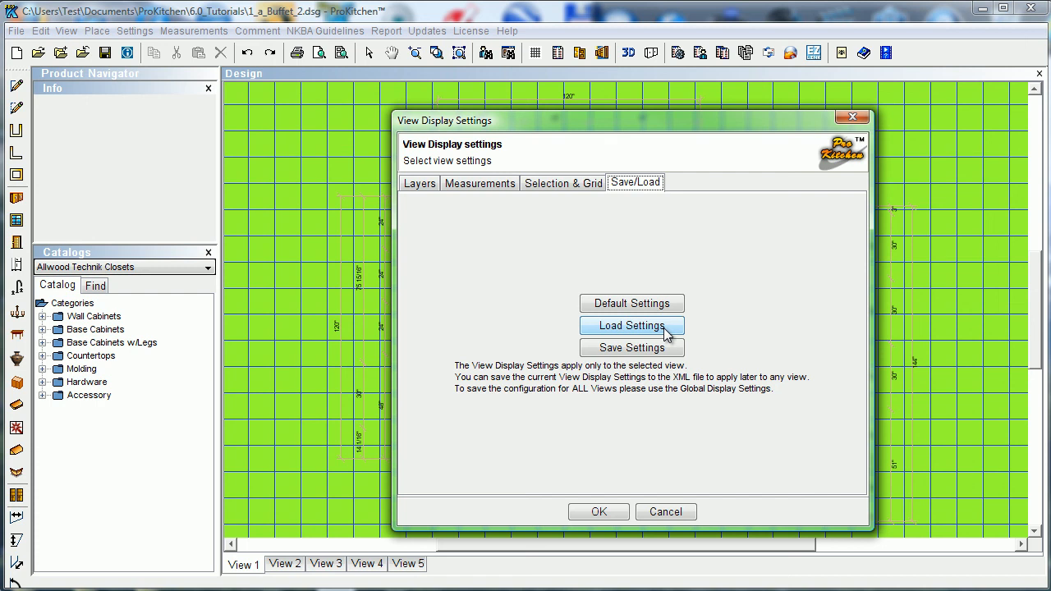
pyautogui.moveTo(626, 335)
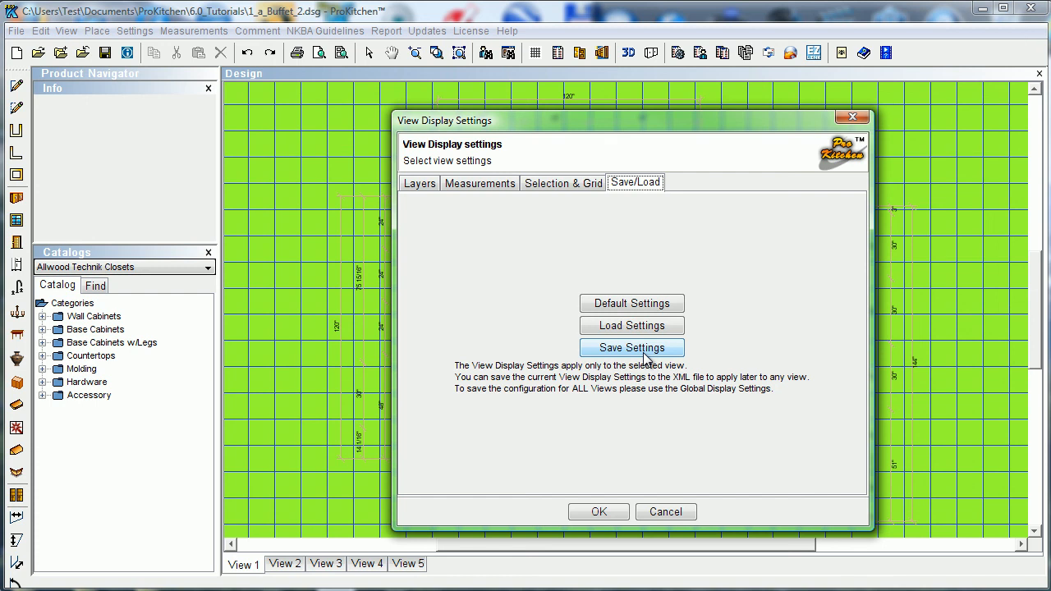
pyautogui.moveTo(640, 511)
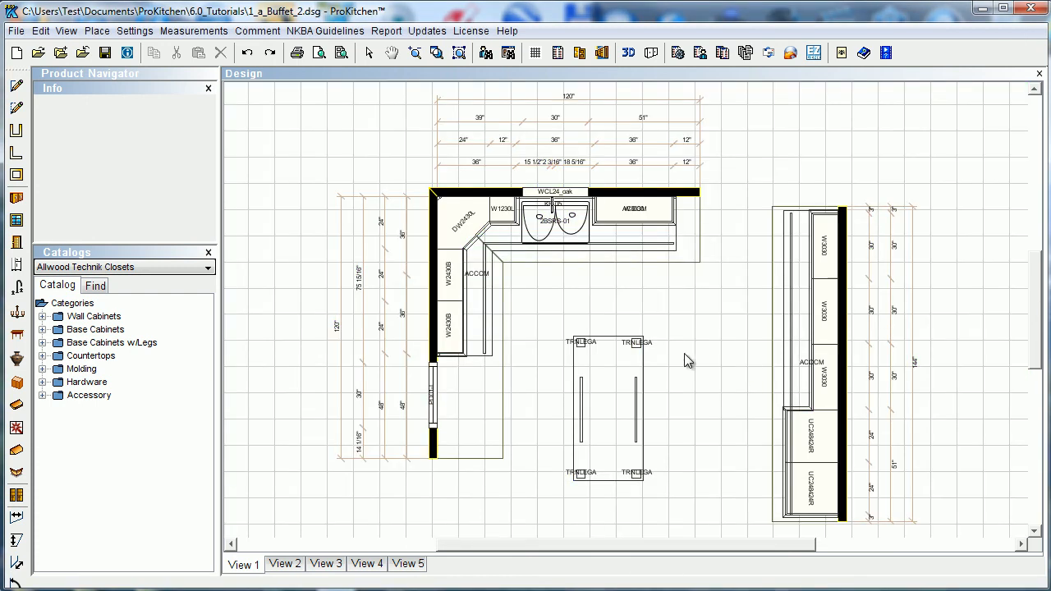
pyautogui.moveTo(685, 409)
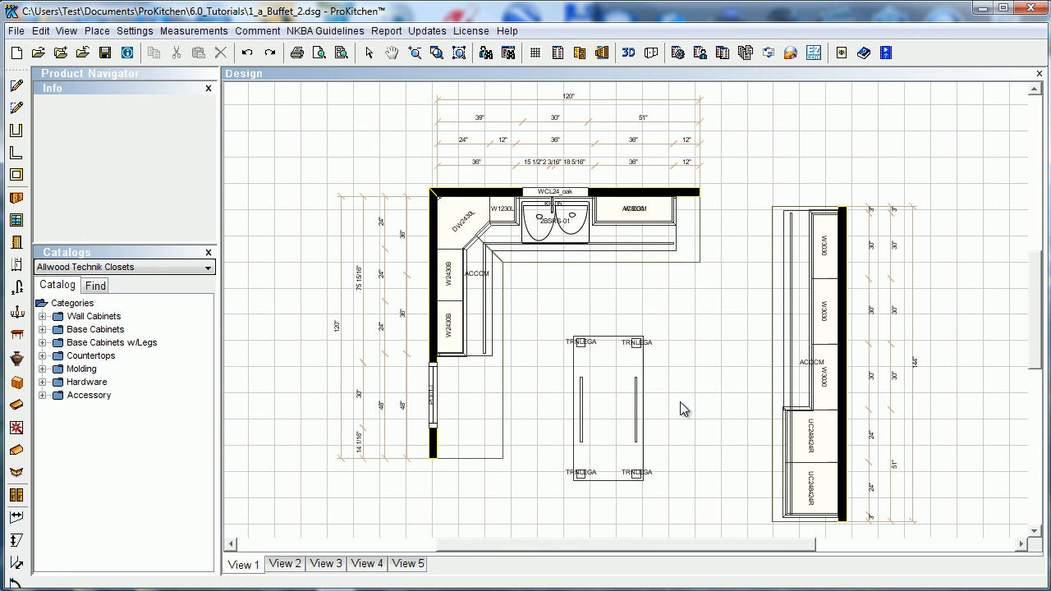
pyautogui.moveTo(663, 273)
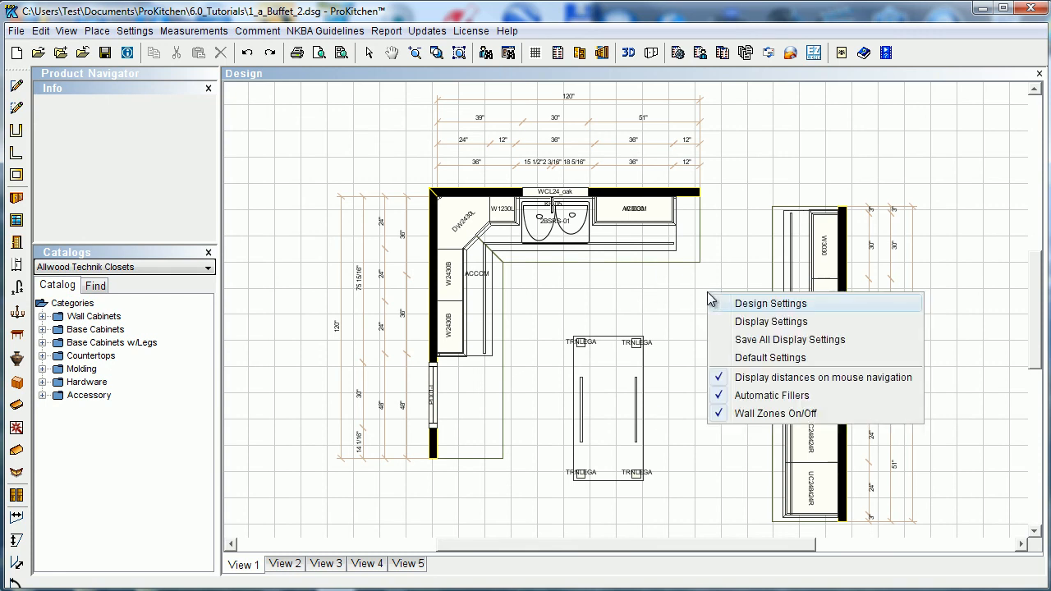
pyautogui.moveTo(770, 321)
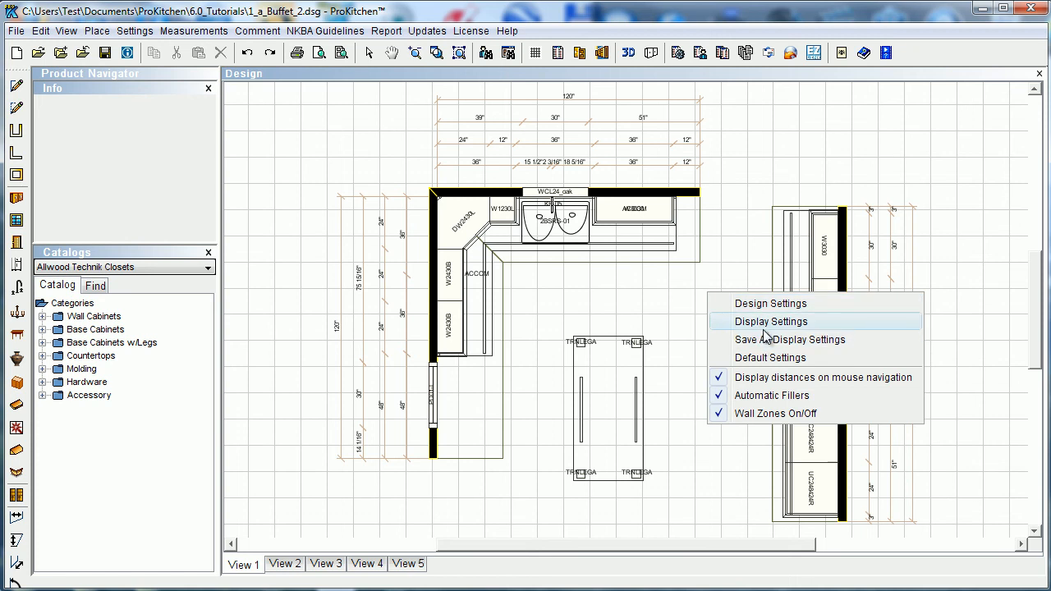
# Apply Default Settings to restore the white background, grey grid and visible base cabinets
pyautogui.click(770, 321)
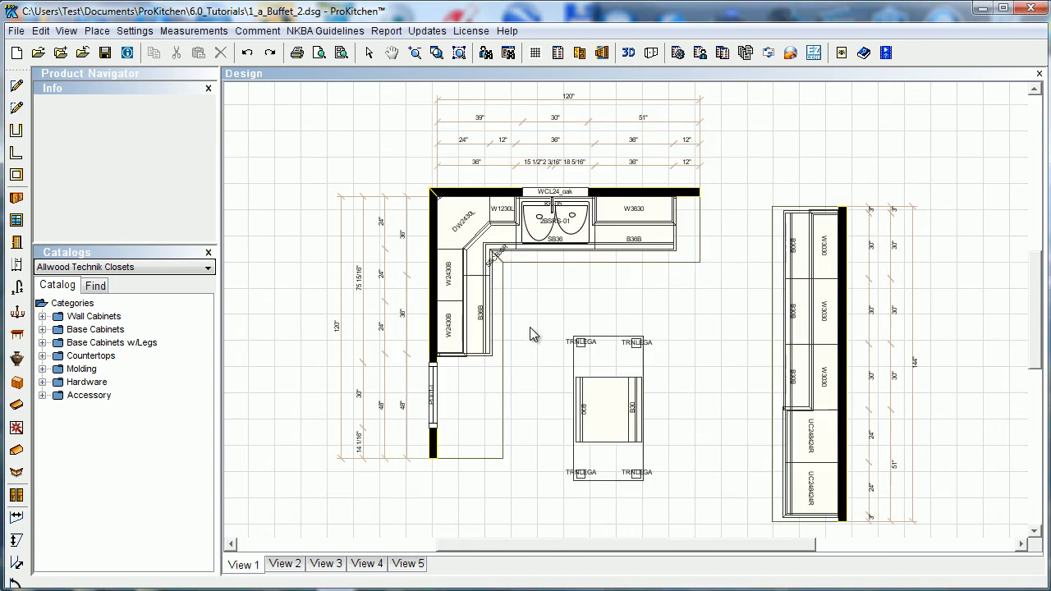
pyautogui.moveTo(712, 475)
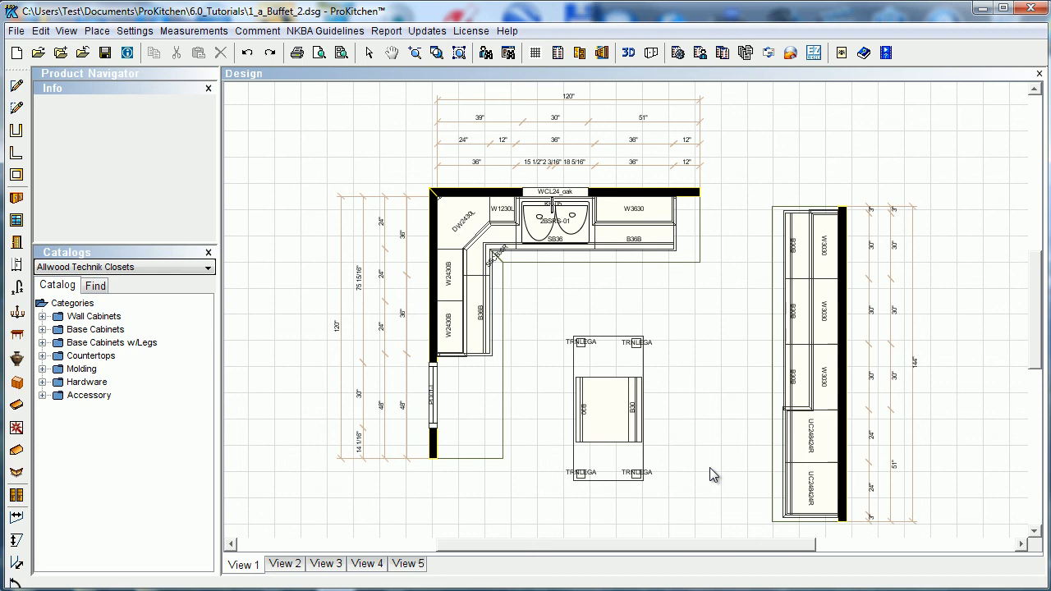
pyautogui.moveTo(757, 427)
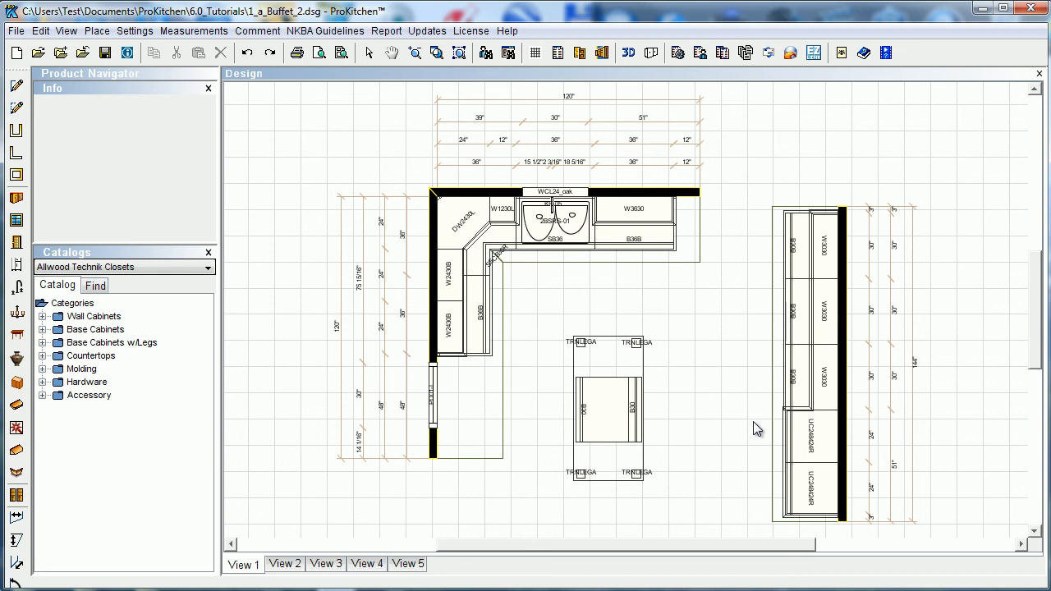
pyautogui.moveTo(755, 445)
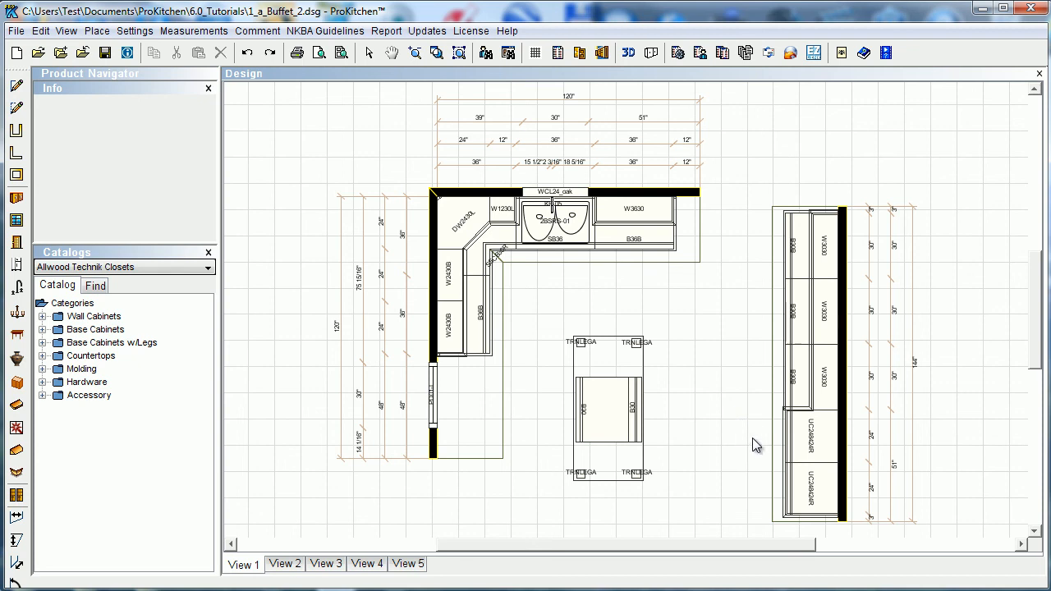